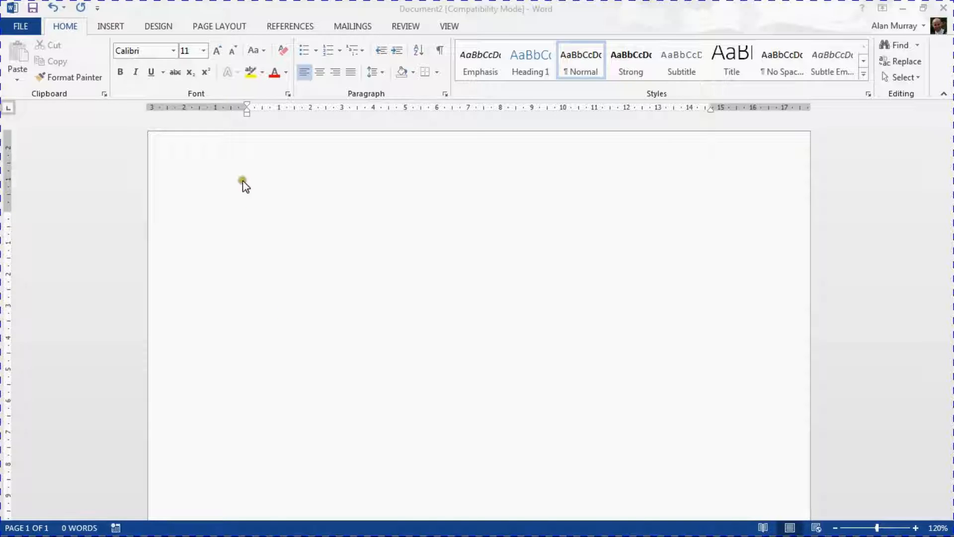
pyautogui.moveTo(253, 183)
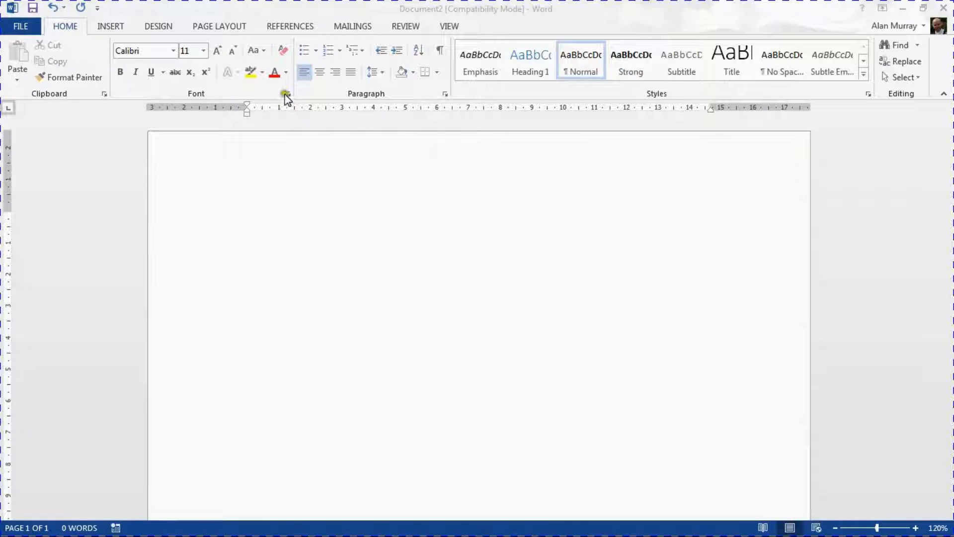
pyautogui.moveTo(291, 104)
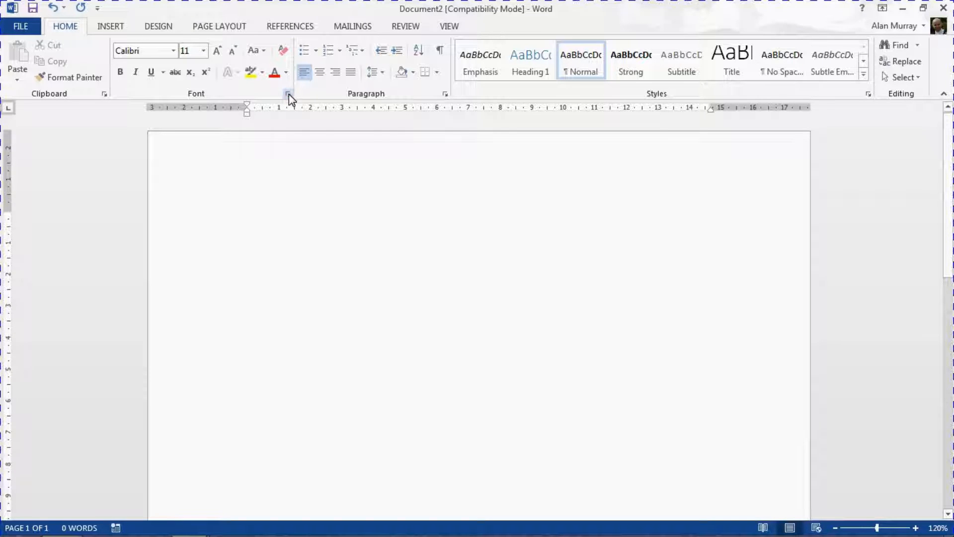
# - Make Chaparral Pro 11 pt the default font for all documents based on Normal.dotm
pyautogui.click(288, 94)
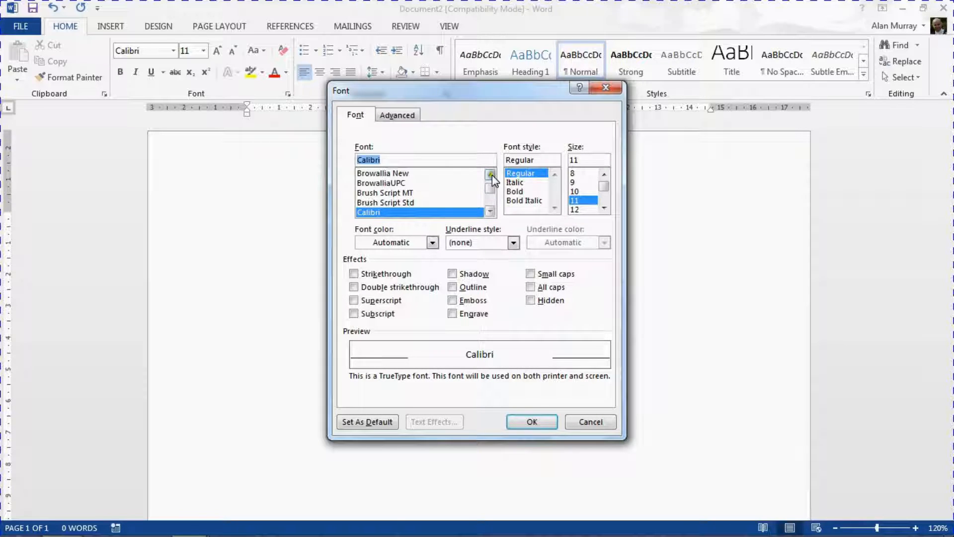
pyautogui.click(490, 211)
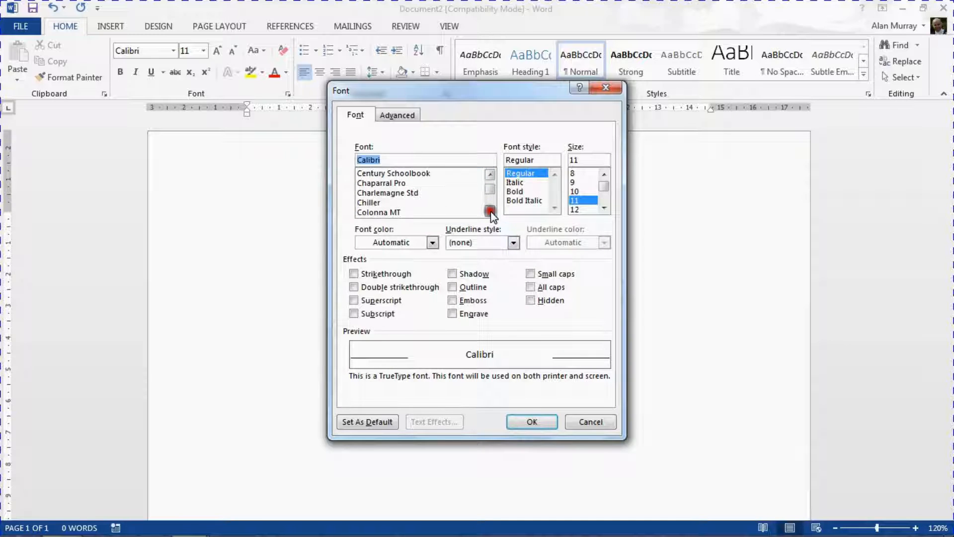
pyautogui.click(381, 183)
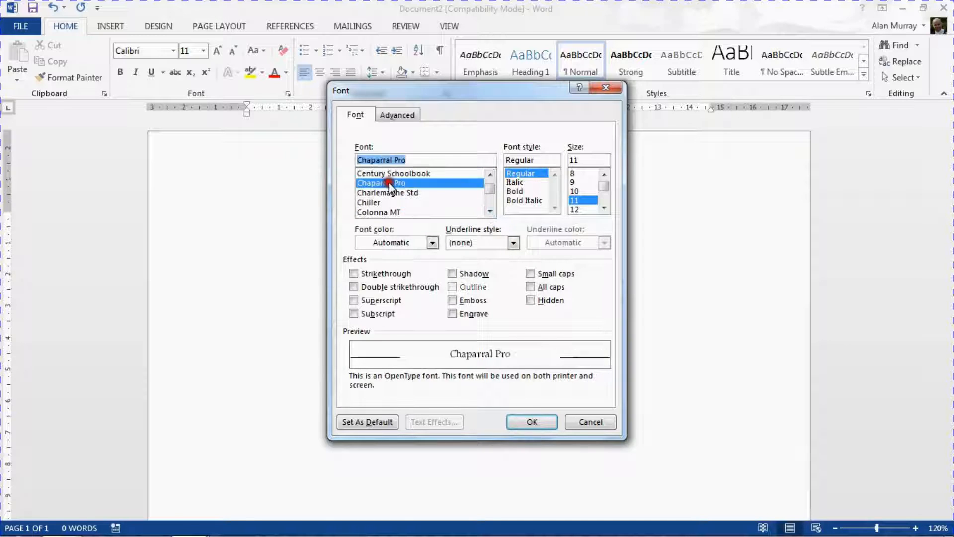
pyautogui.moveTo(490, 192)
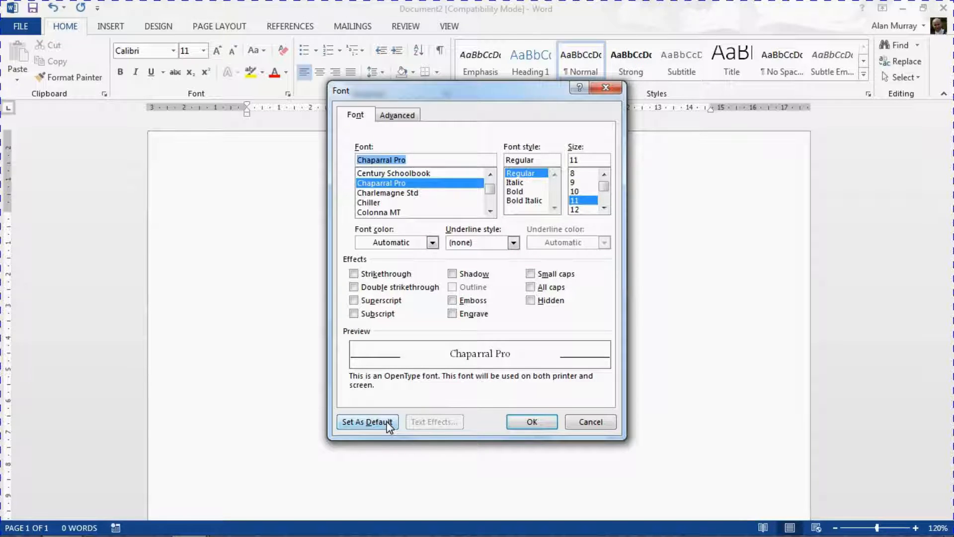
pyautogui.click(367, 421)
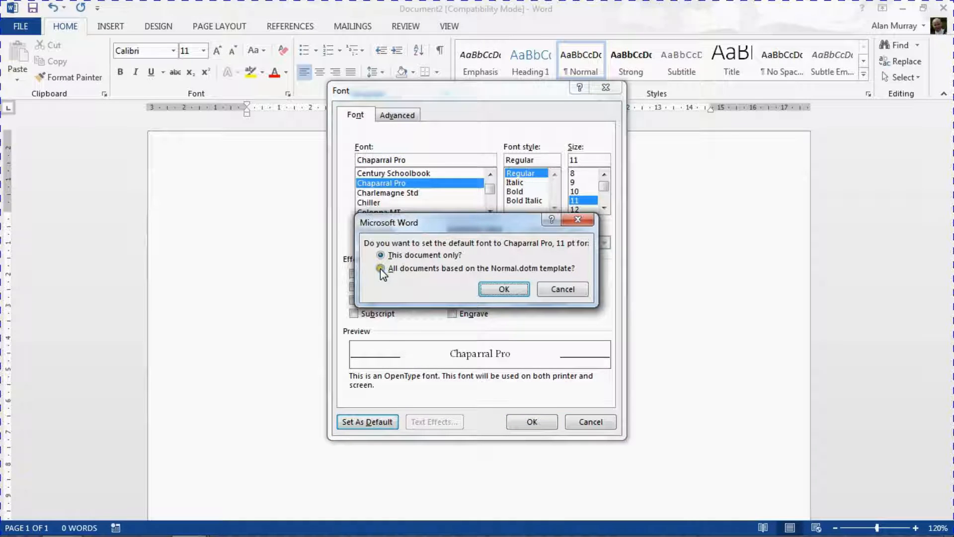
pyautogui.click(381, 268)
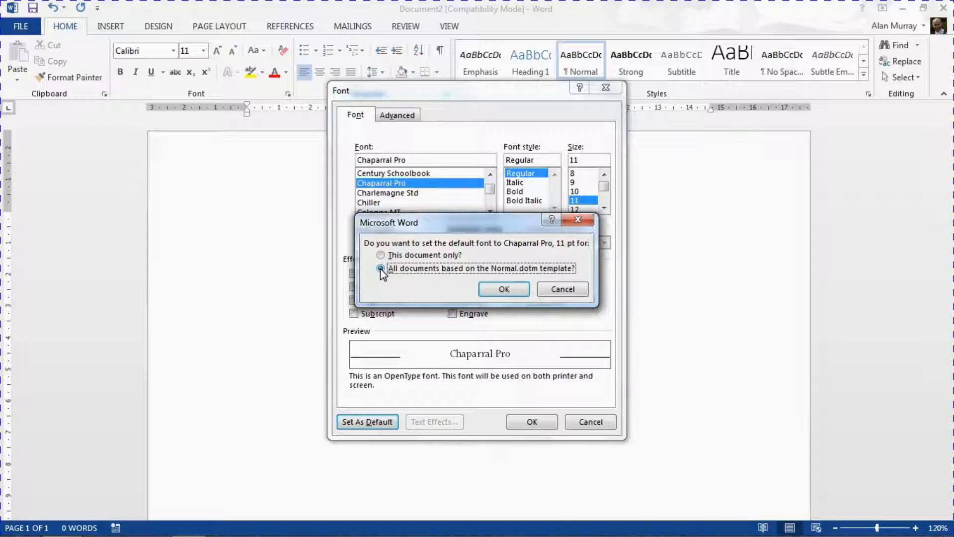
pyautogui.click(503, 288)
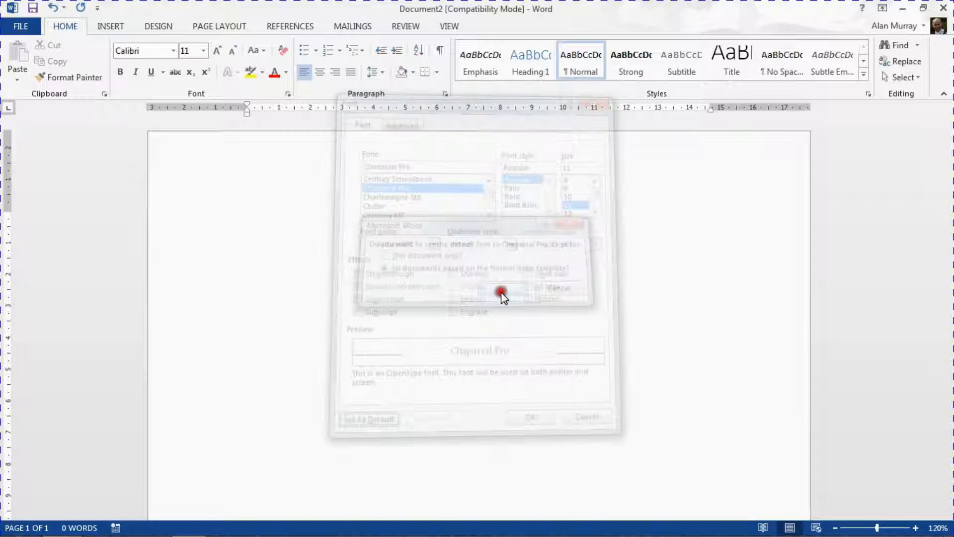
# - Write "Today is a sunny day." at the top of the page in Chaparral Pro
pyautogui.click(529, 297)
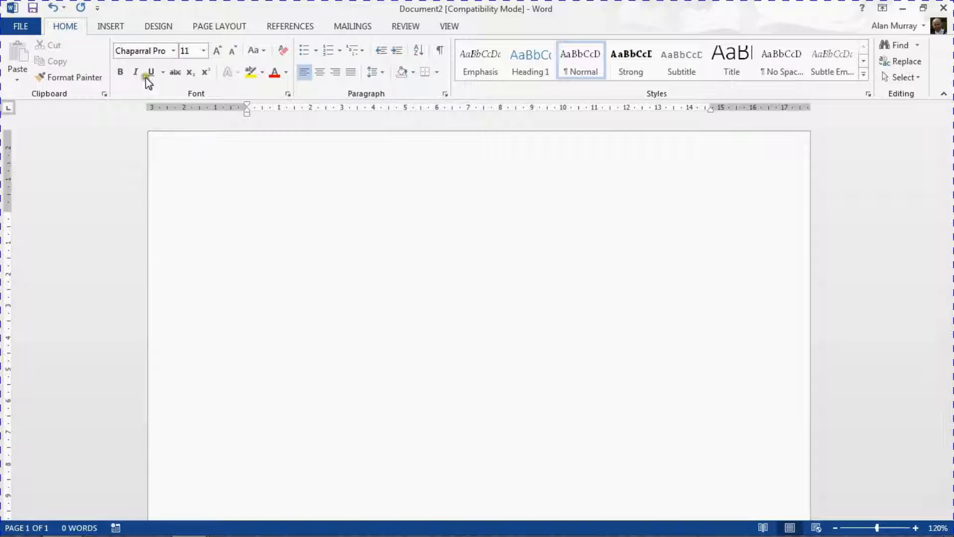
pyautogui.moveTo(143, 51)
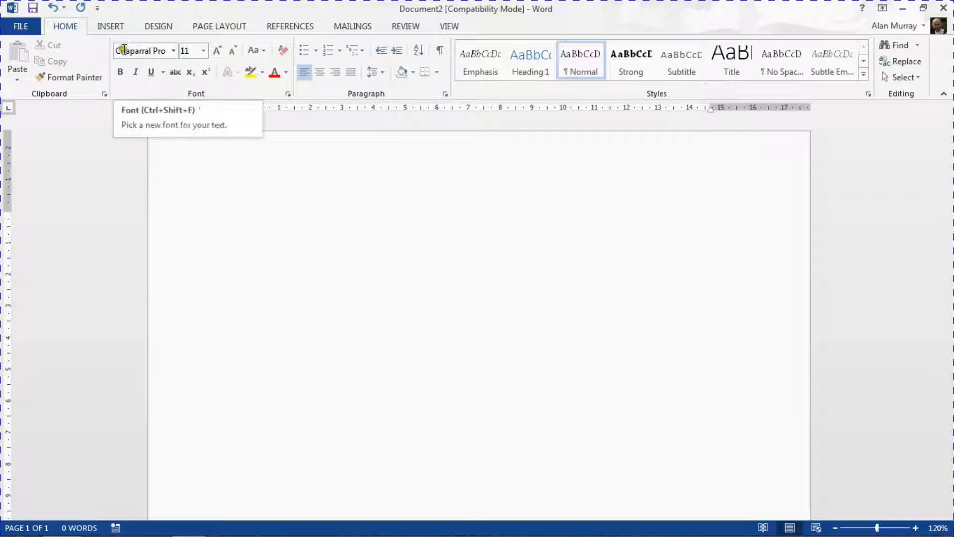
pyautogui.click(248, 219)
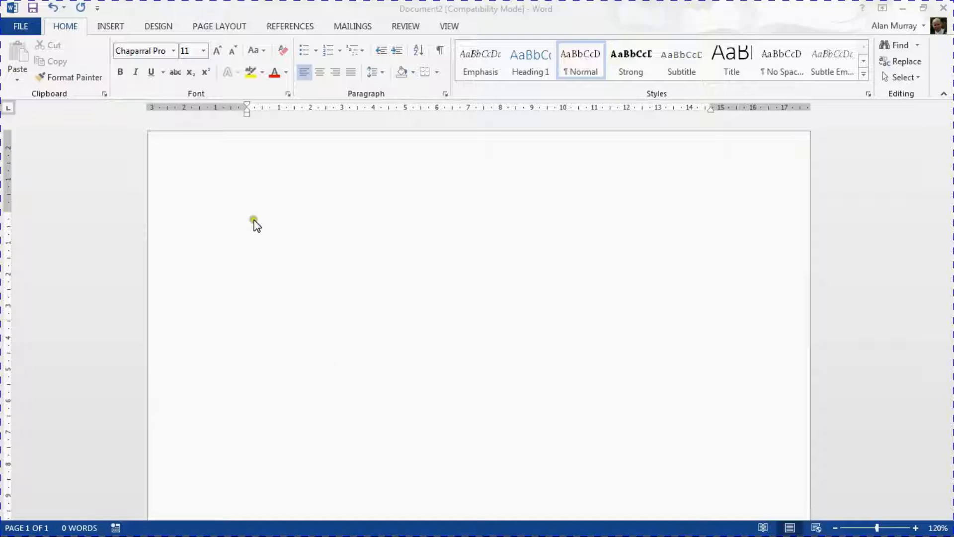
pyautogui.click(247, 219)
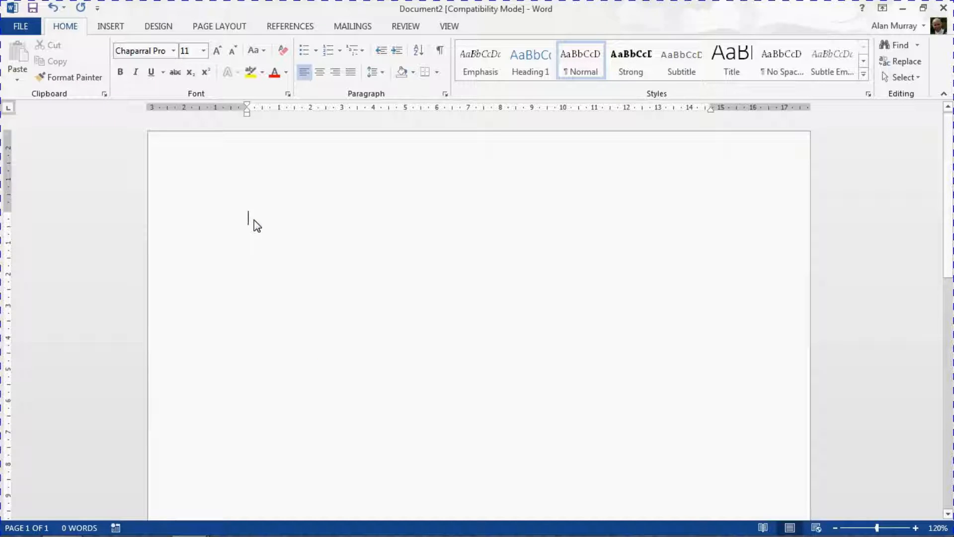
pyautogui.write('Today is')
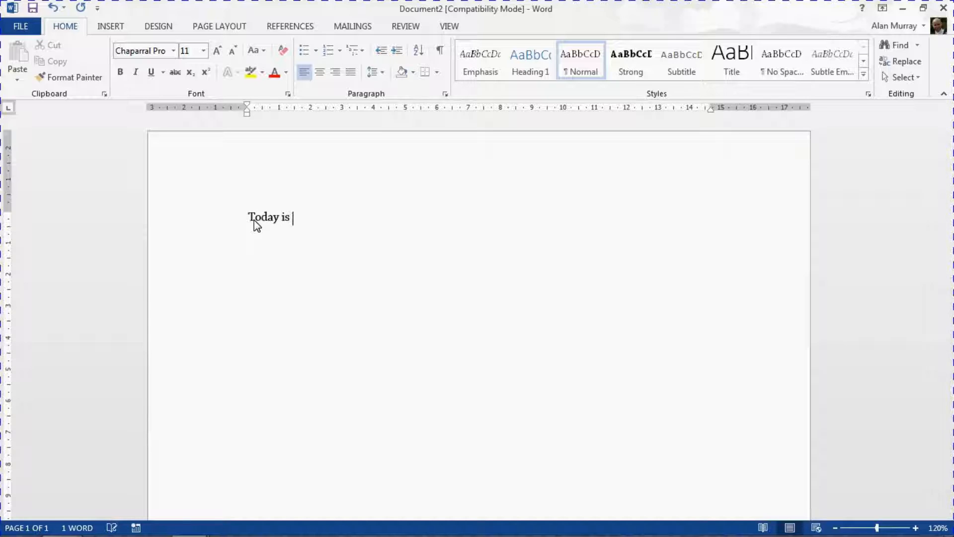
pyautogui.write('a s')
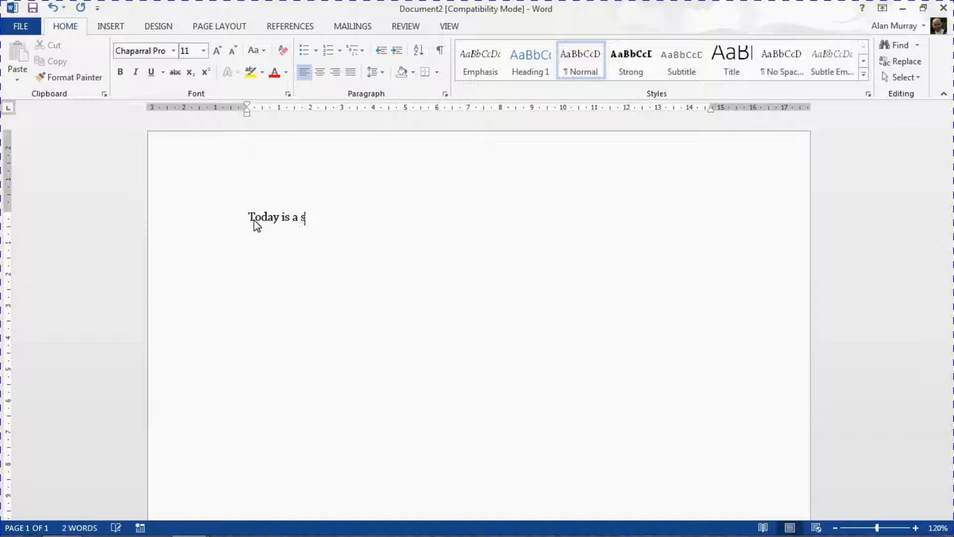
pyautogui.write('unny day.')
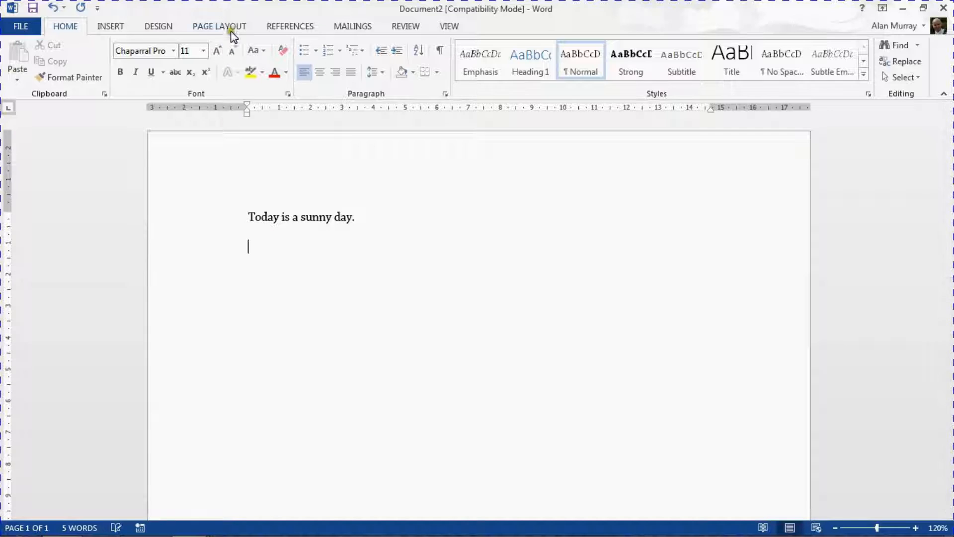
# - Add a second paragraph "Tomorrow may not be." showing the 10 pt spacing from Page Layout
pyautogui.click(218, 26)
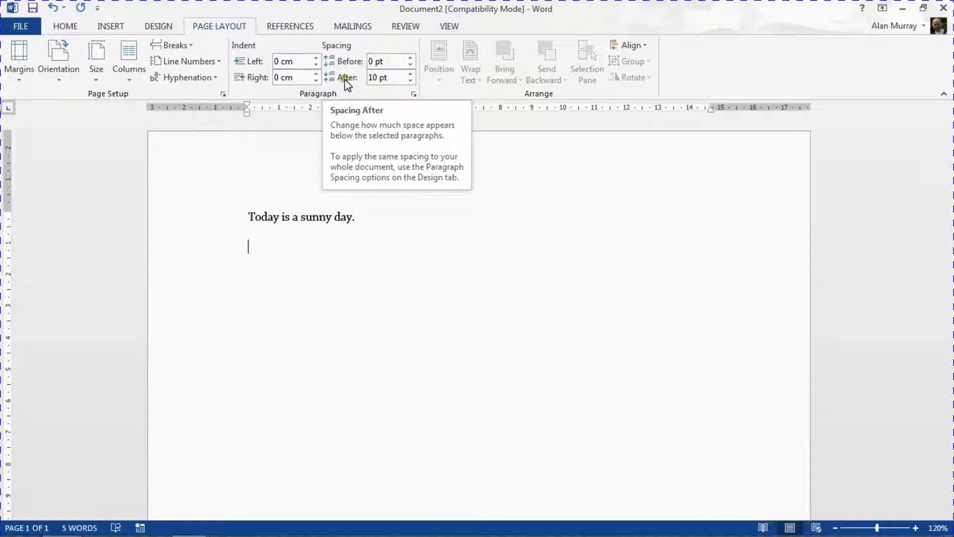
pyautogui.moveTo(329, 98)
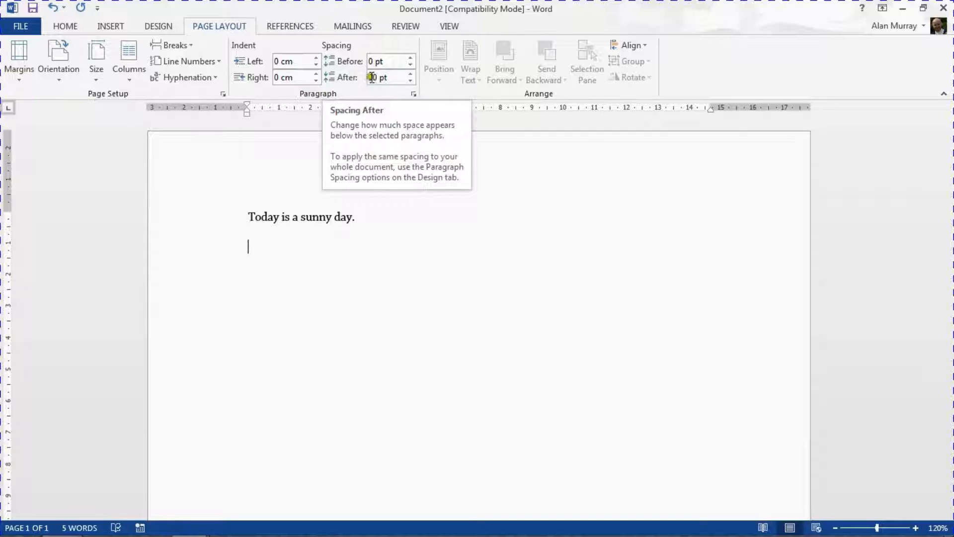
pyautogui.click(410, 74)
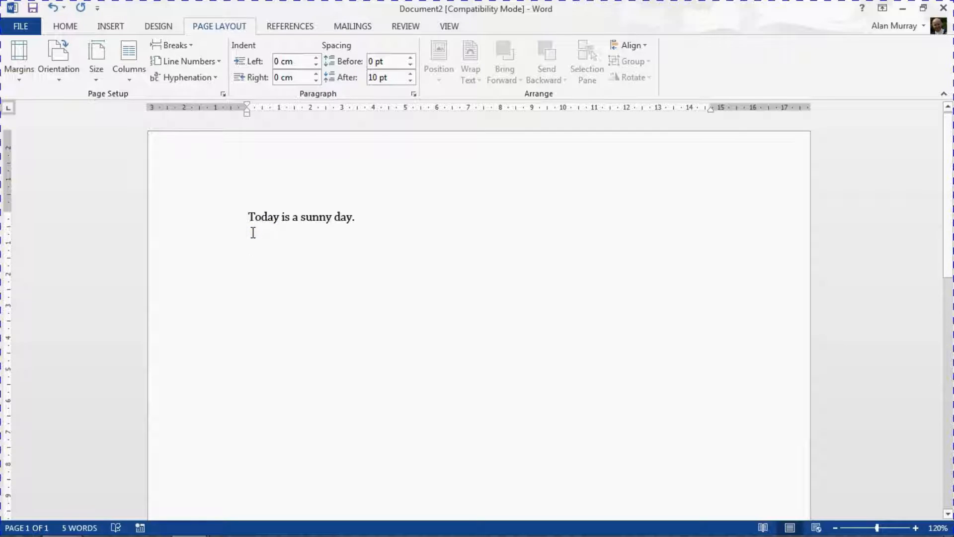
pyautogui.write('Tom')
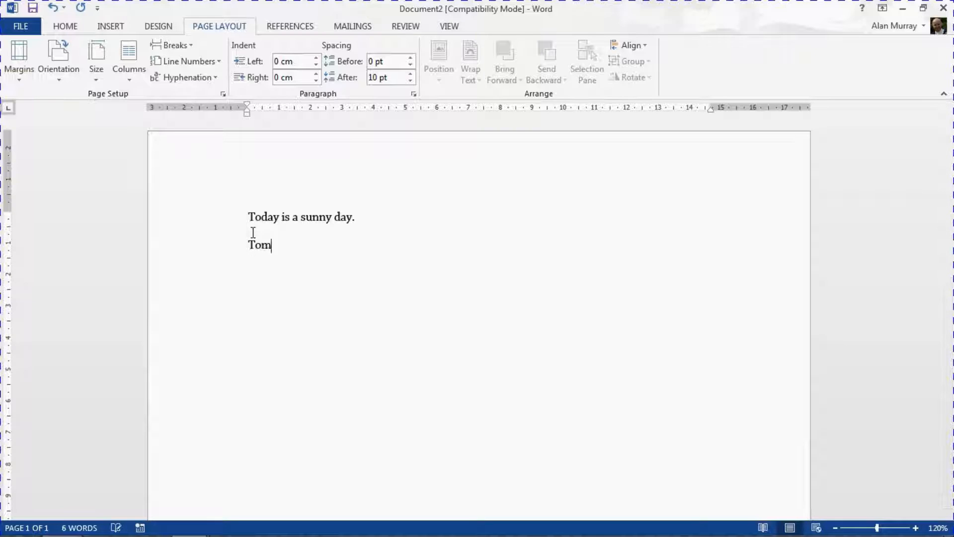
pyautogui.write('orrow')
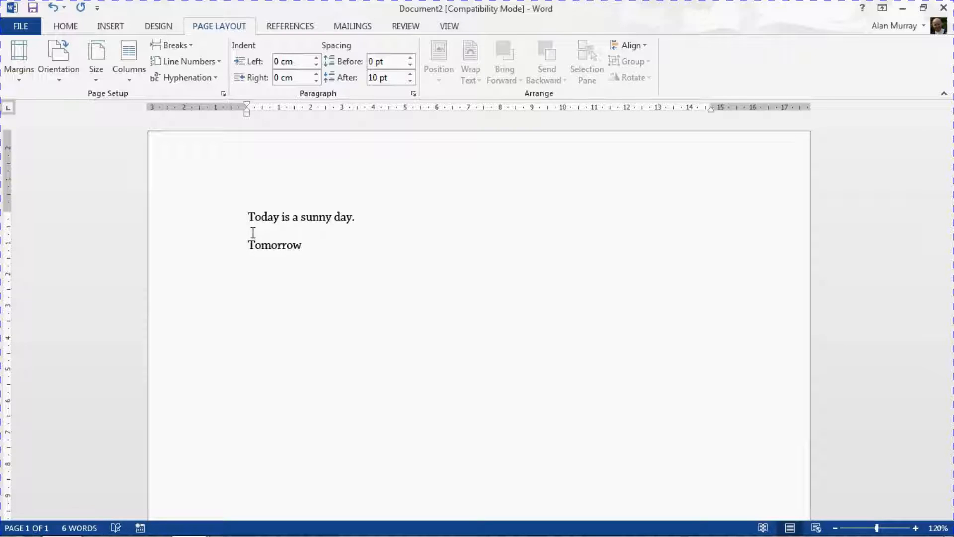
pyautogui.write('may not')
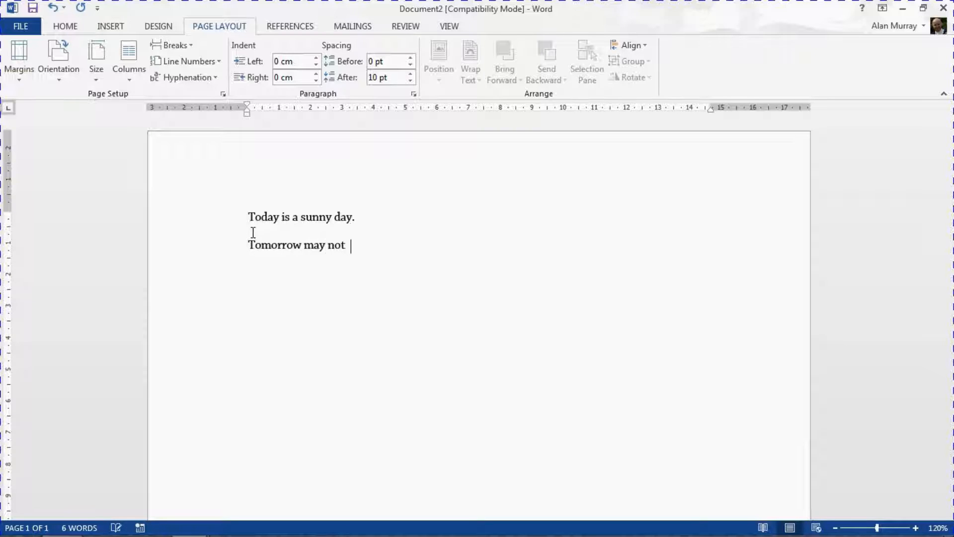
pyautogui.write('be.')
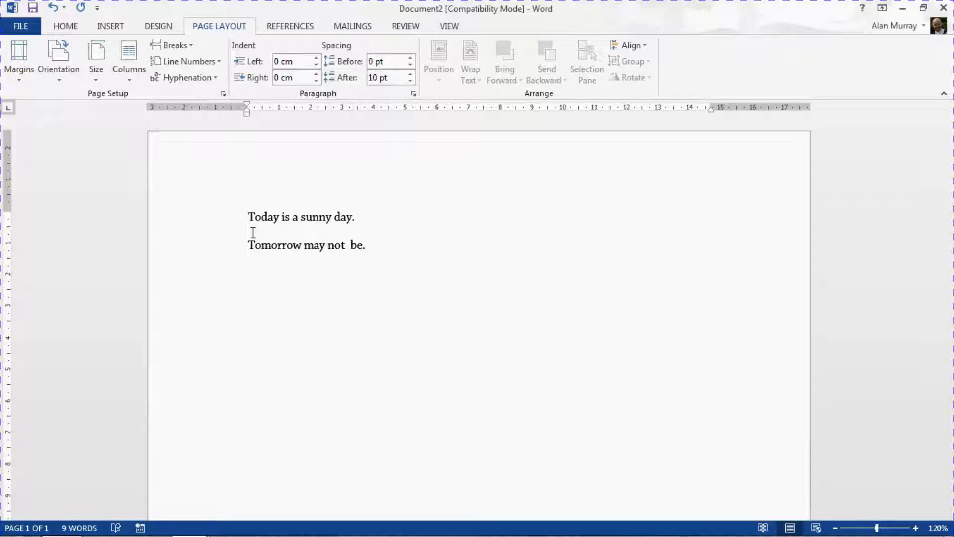
pyautogui.click(365, 245)
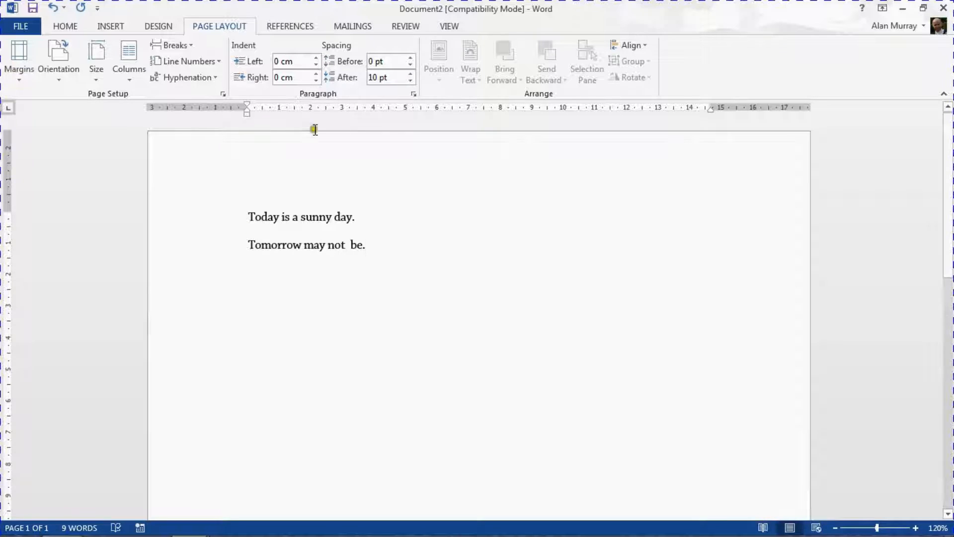
pyautogui.moveTo(343, 113)
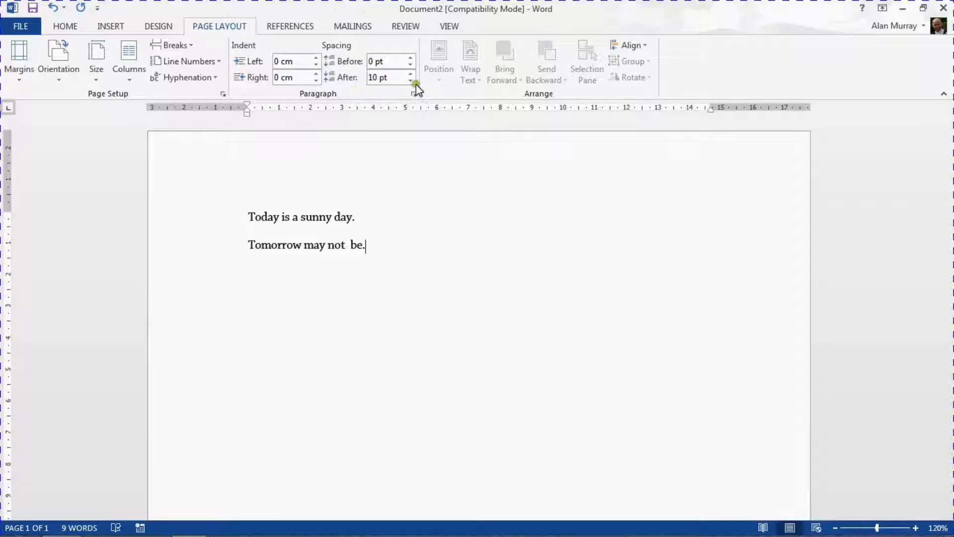
pyautogui.moveTo(414, 93)
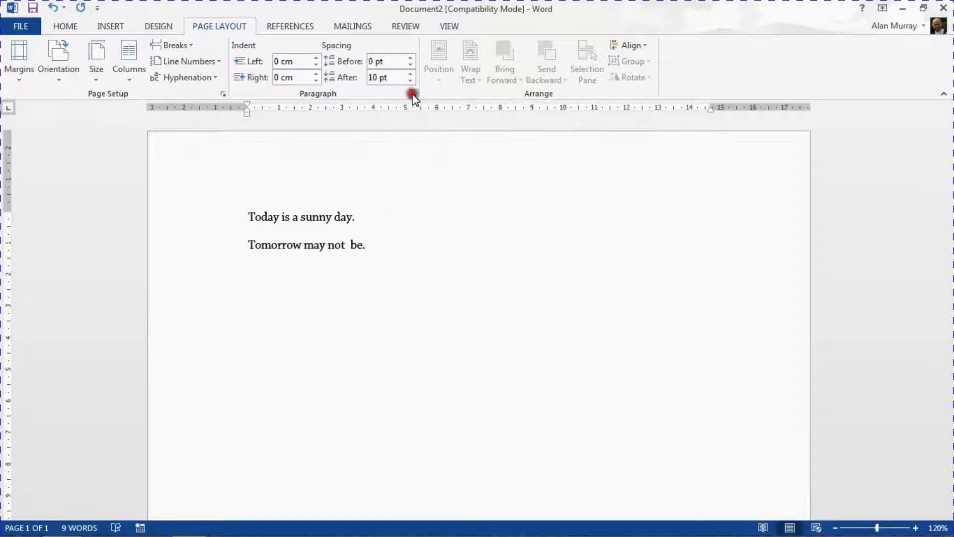
# - Make 12 pt spacing after paragraphs the default for all documents based on Normal.dotm
pyautogui.click(223, 93)
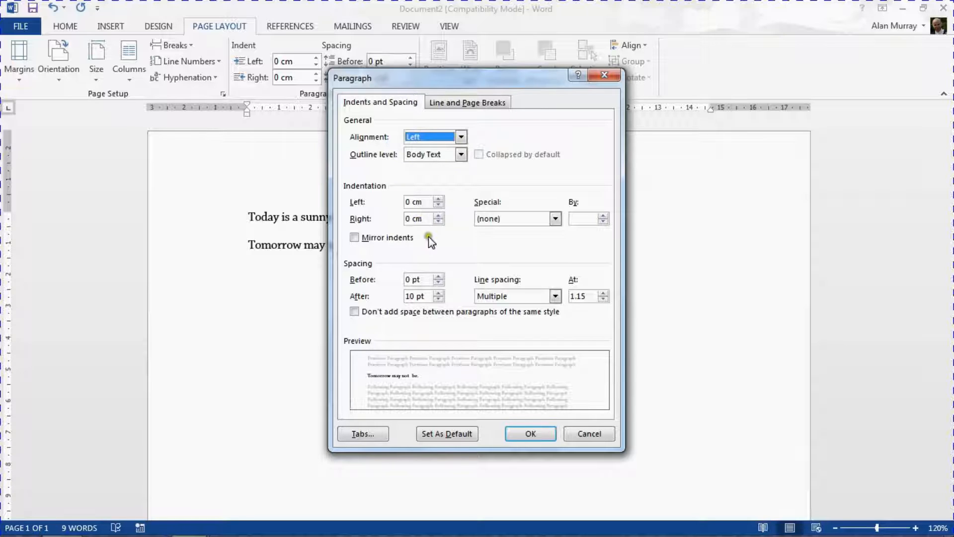
pyautogui.moveTo(459, 278)
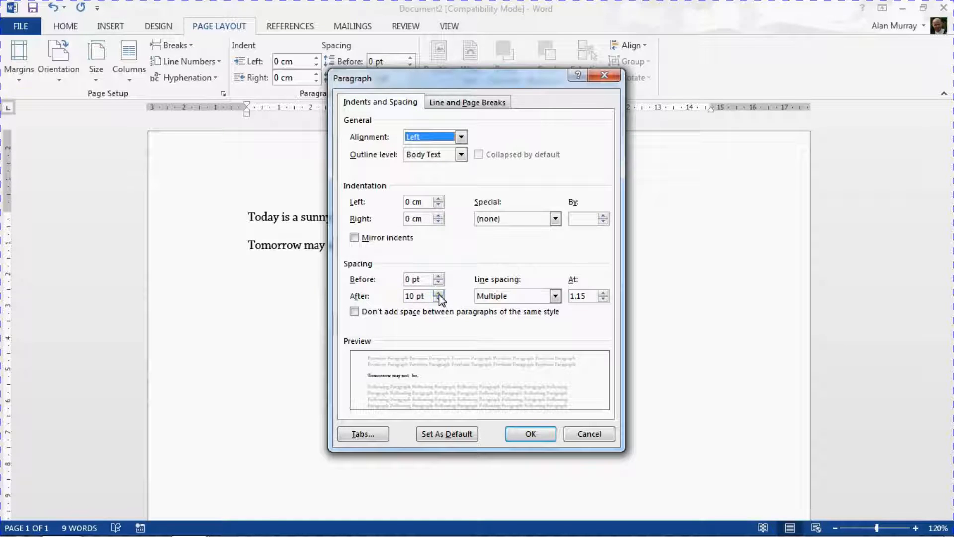
pyautogui.click(439, 292)
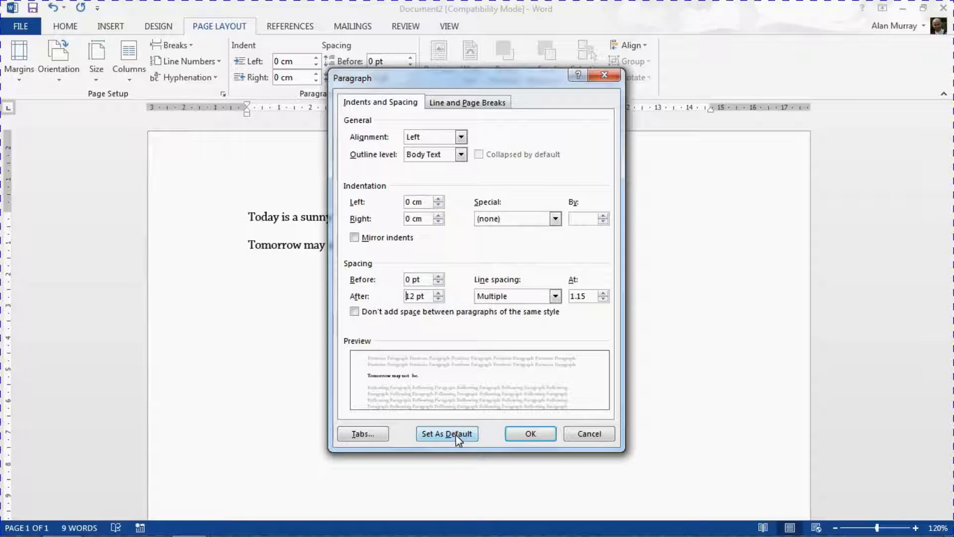
pyautogui.click(446, 433)
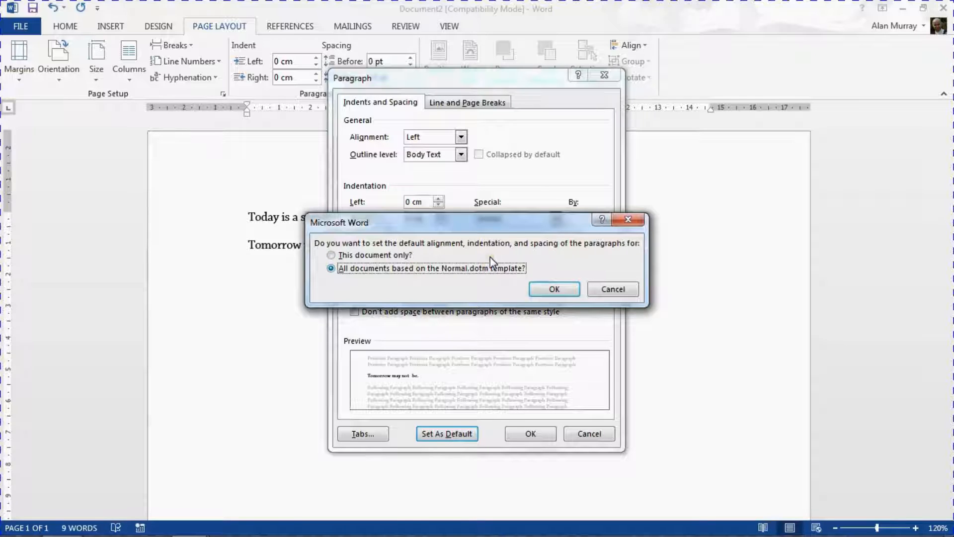
pyautogui.moveTo(493, 277)
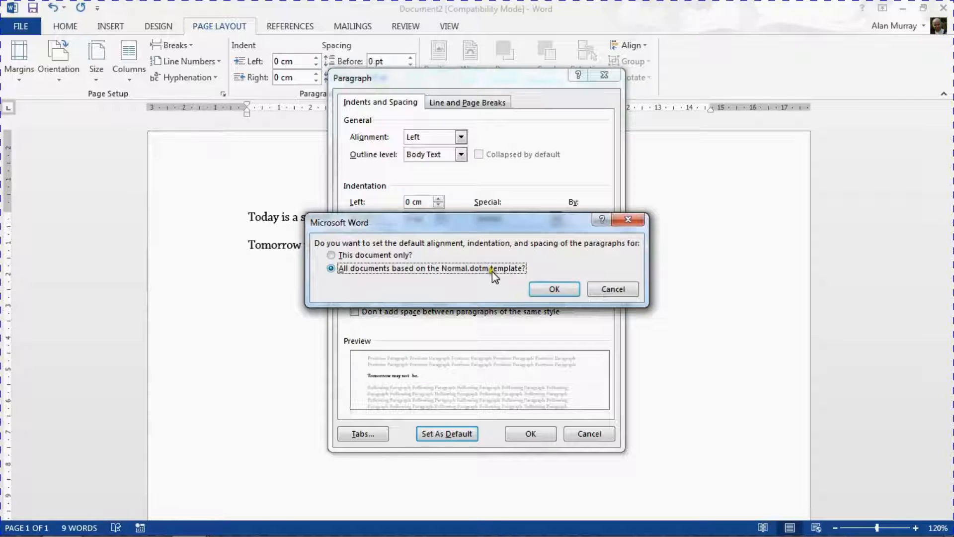
pyautogui.moveTo(554, 288)
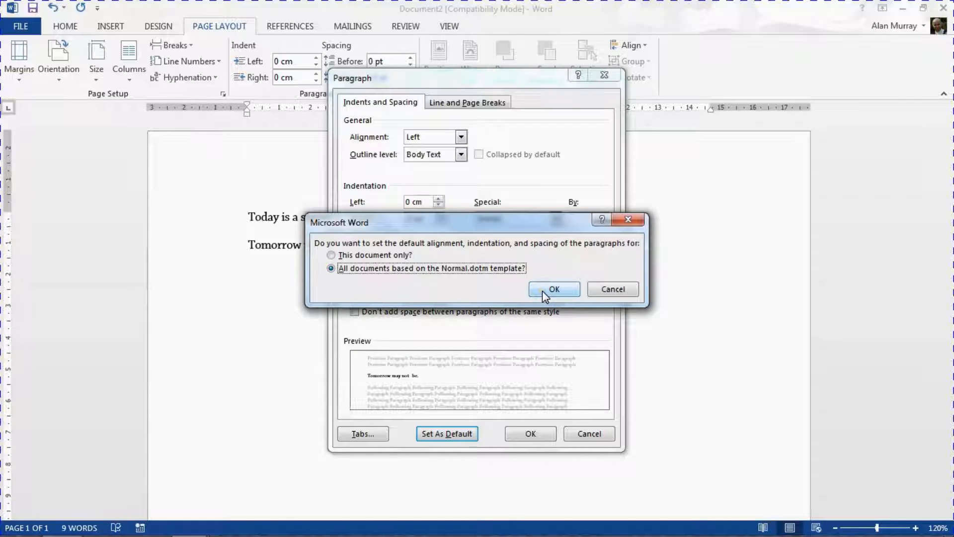
pyautogui.click(554, 288)
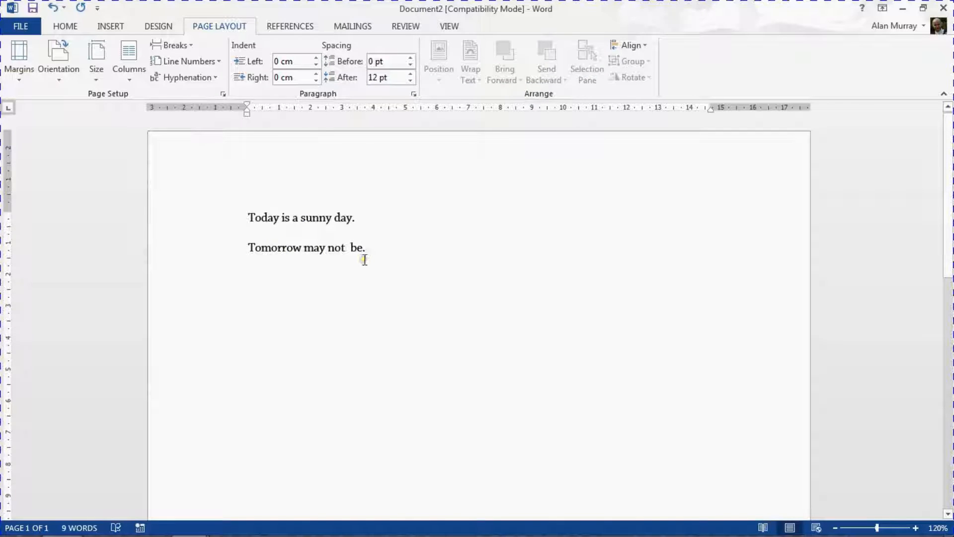
# - Remove the extra space before "be" in the second sentence and return to Home
pyautogui.click(363, 248)
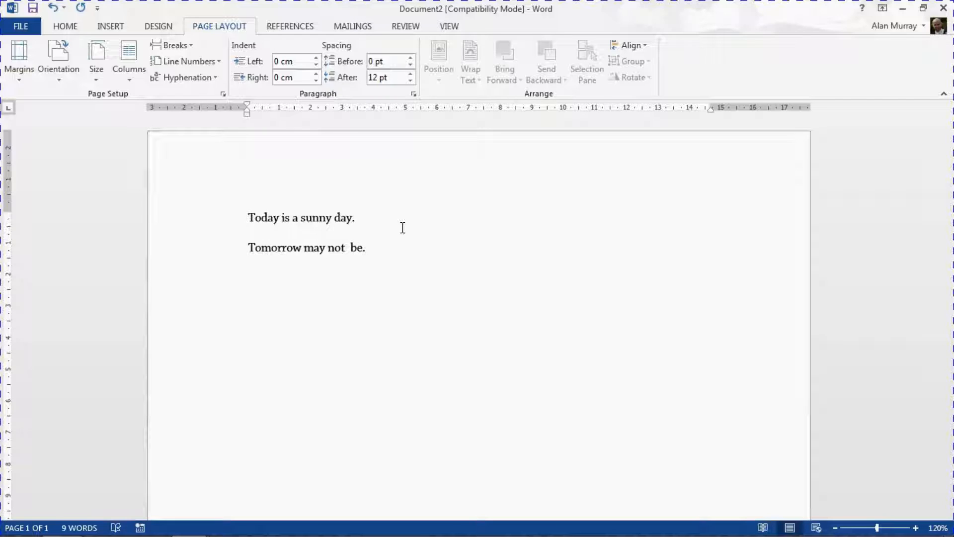
pyautogui.click(64, 25)
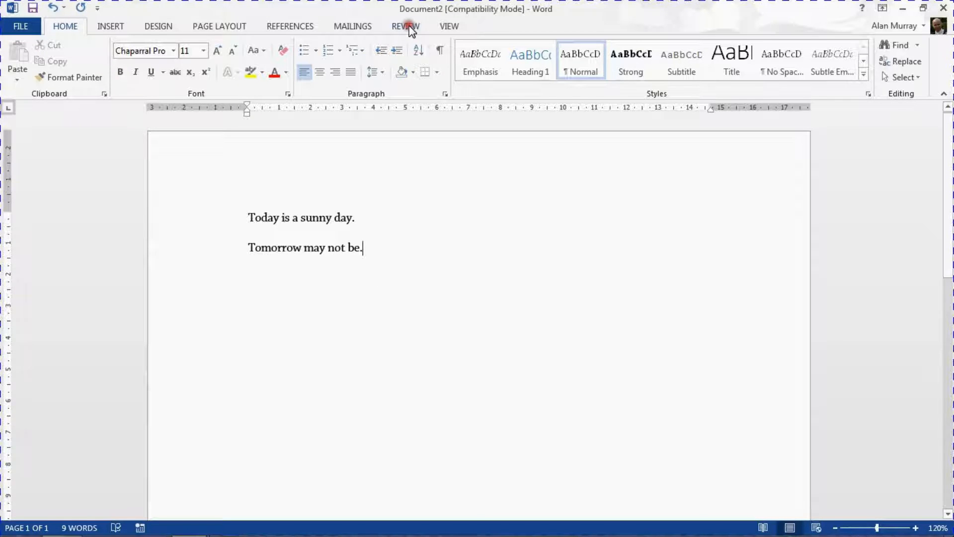
# - Choose English (United States) in the Set Proofing Language dialog from Review
pyautogui.click(405, 26)
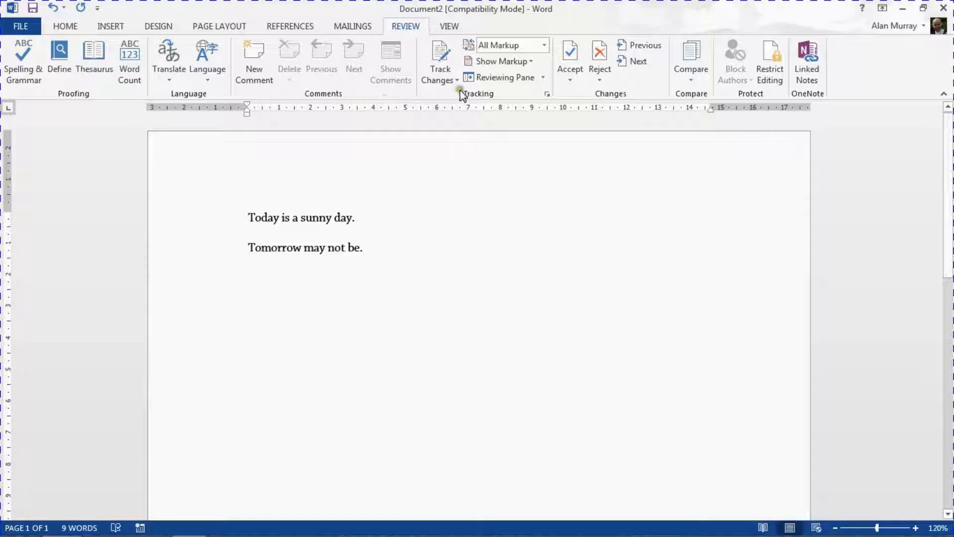
pyautogui.moveTo(322, 93)
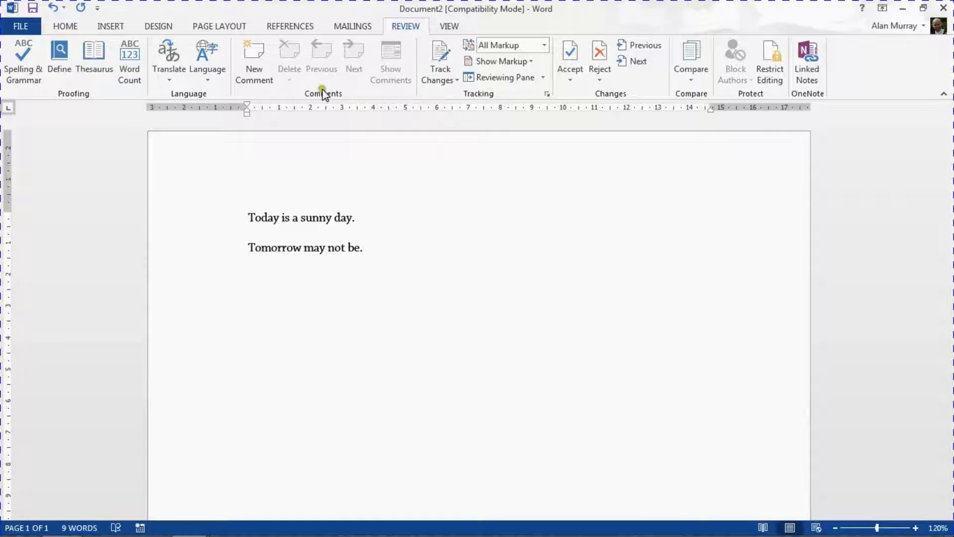
pyautogui.moveTo(228, 93)
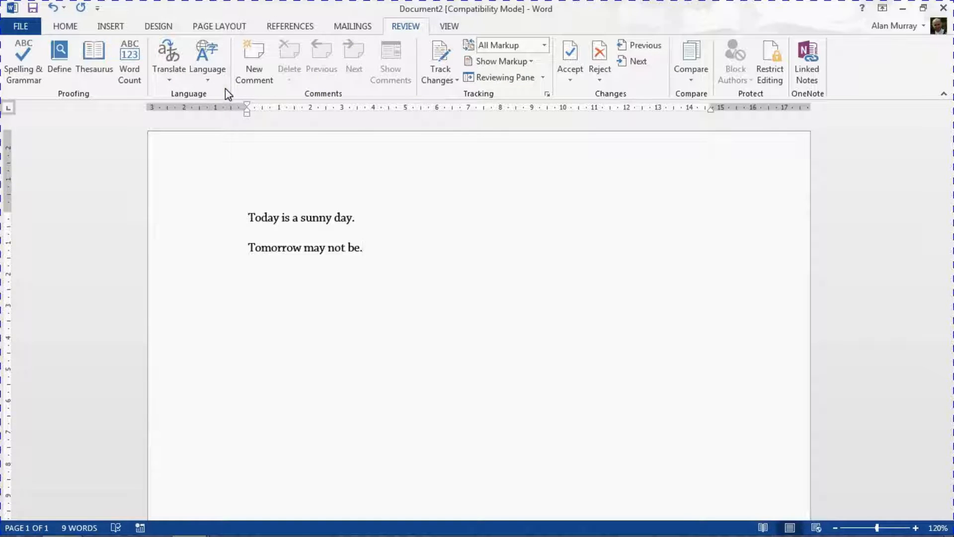
pyautogui.click(208, 60)
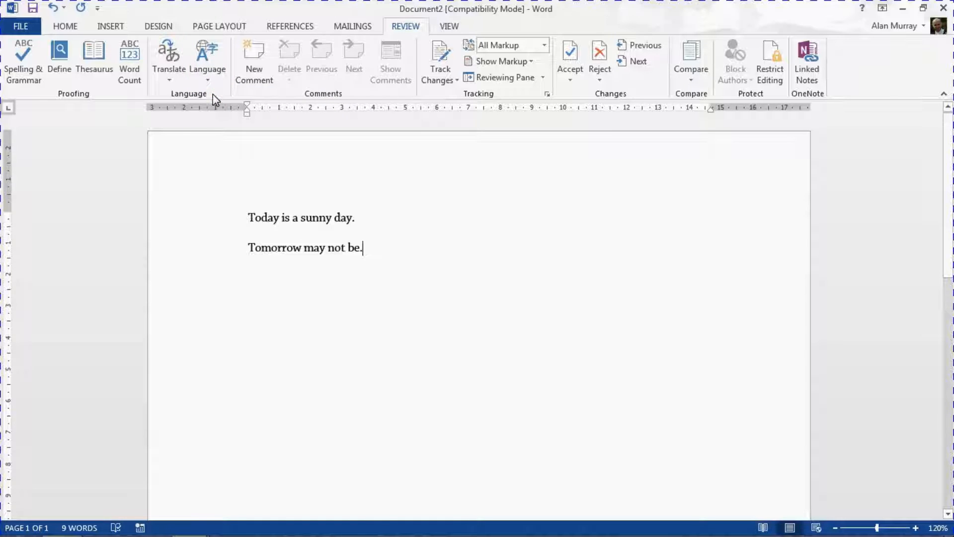
pyautogui.click(208, 58)
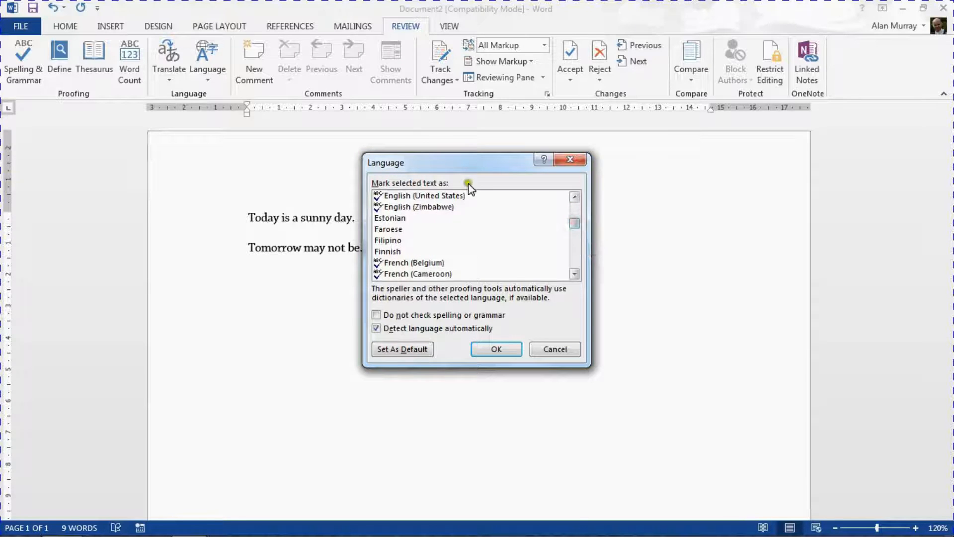
pyautogui.click(424, 196)
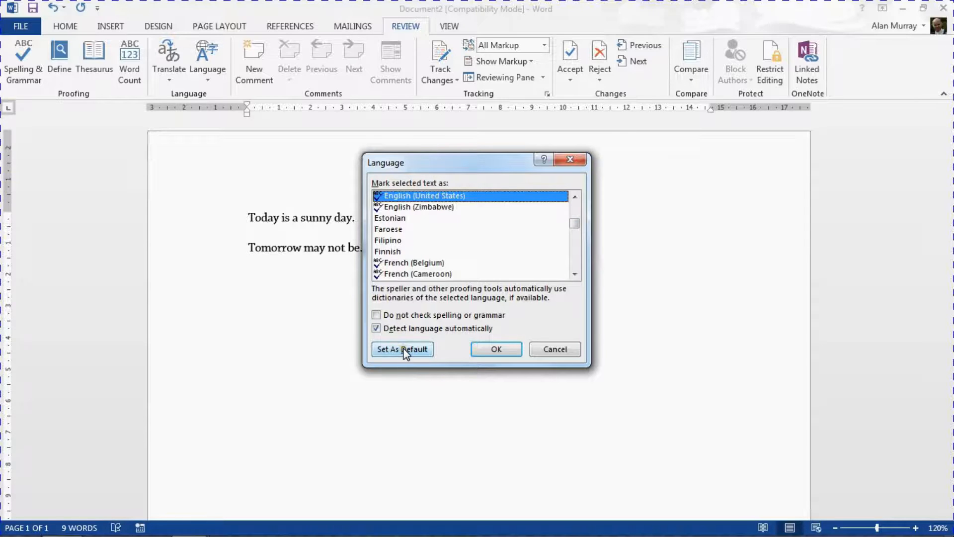
# - Make English (United States) the default proofing language and return to the document
pyautogui.click(402, 349)
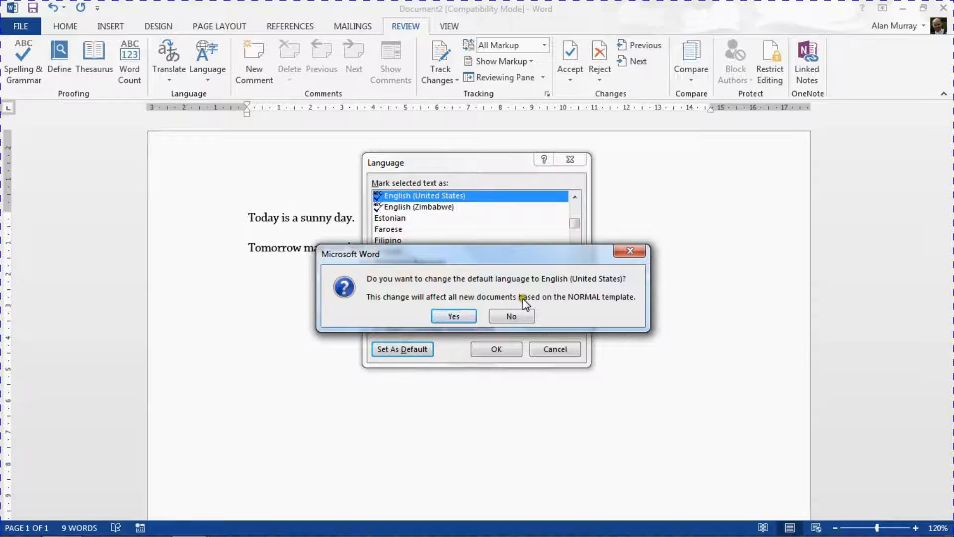
pyautogui.moveTo(569, 315)
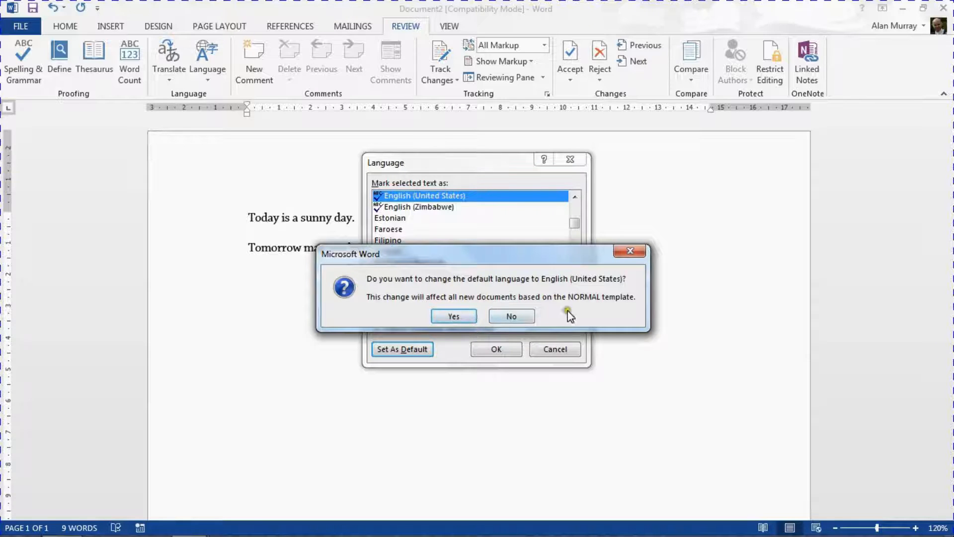
pyautogui.moveTo(500, 292)
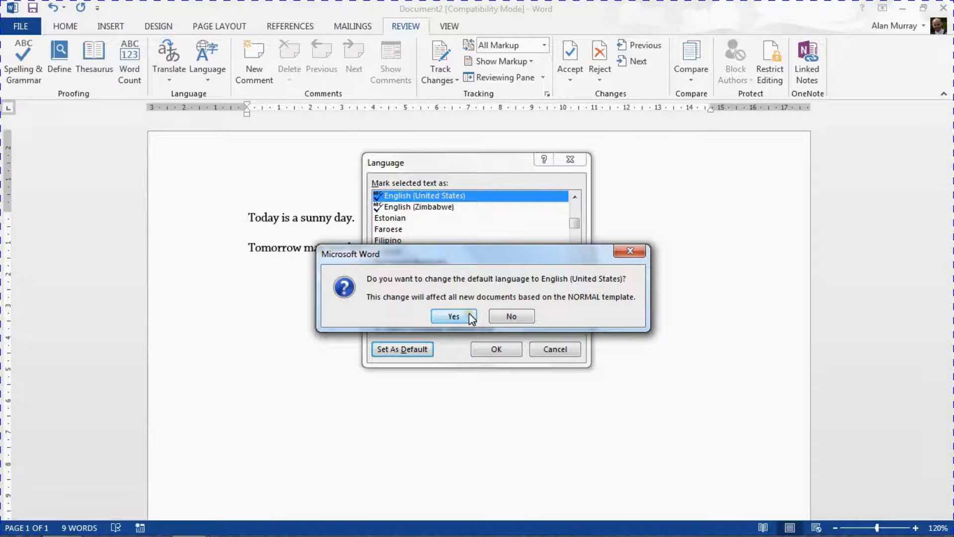
pyautogui.click(453, 316)
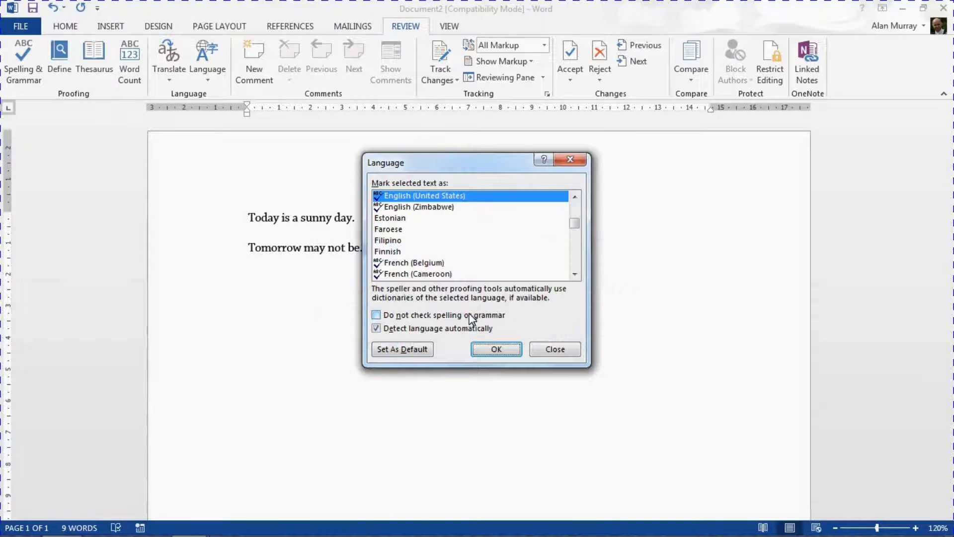
pyautogui.click(495, 349)
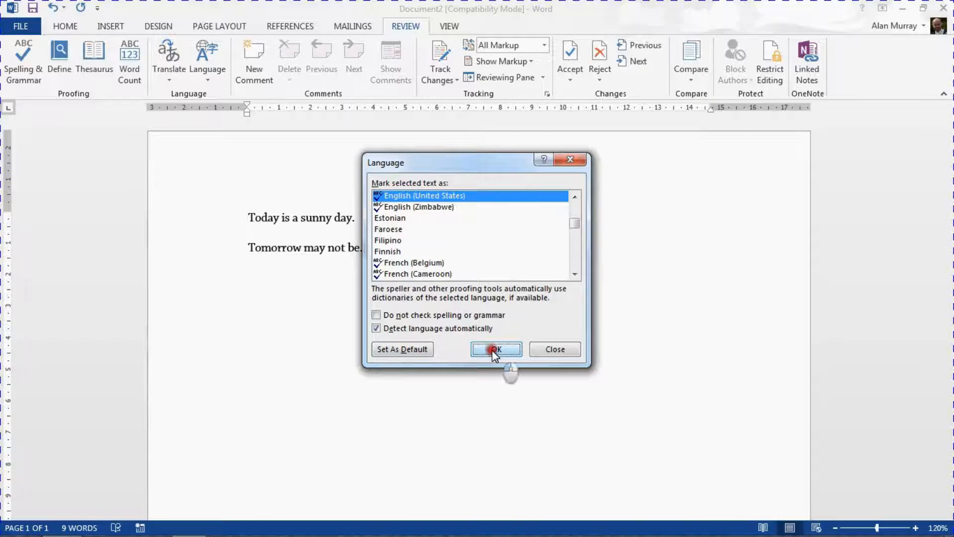
pyautogui.click(495, 349)
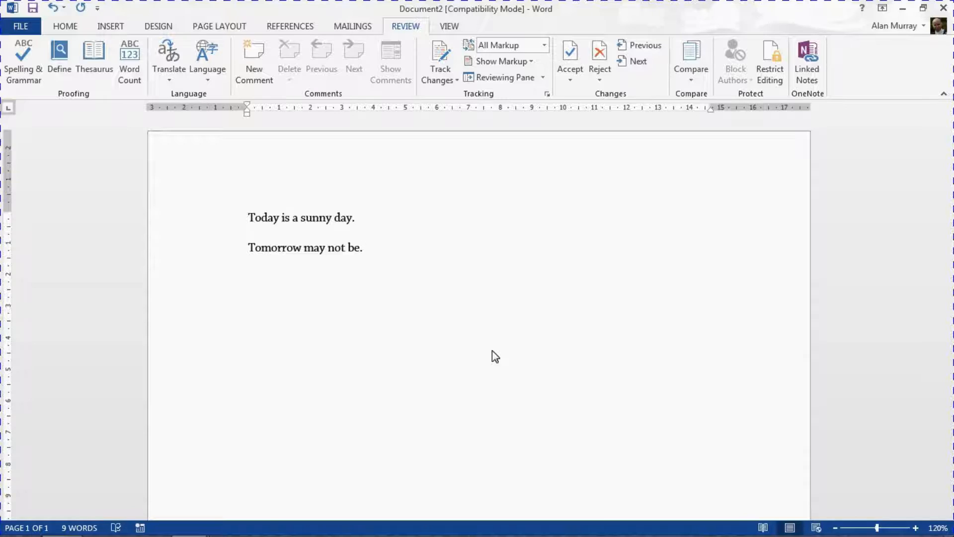
pyautogui.click(362, 247)
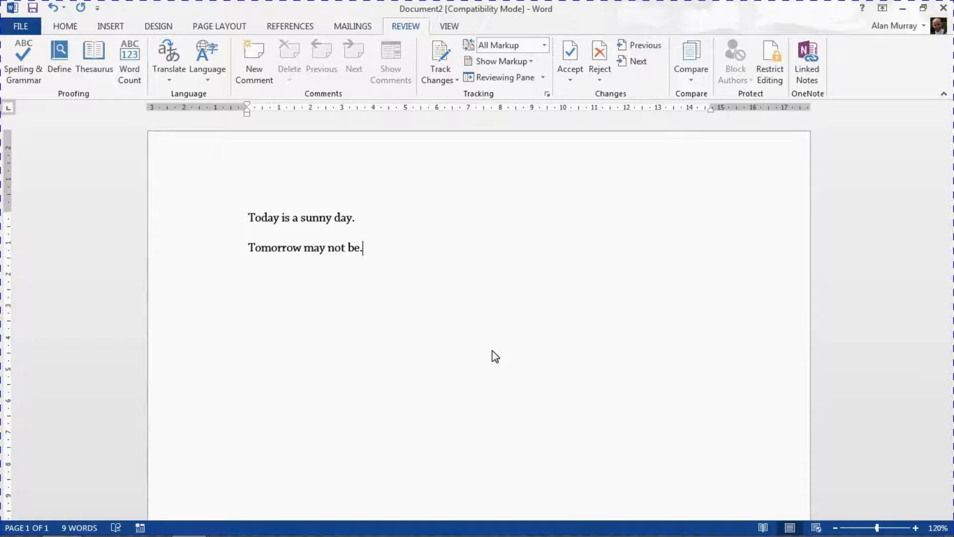
pyautogui.click(65, 26)
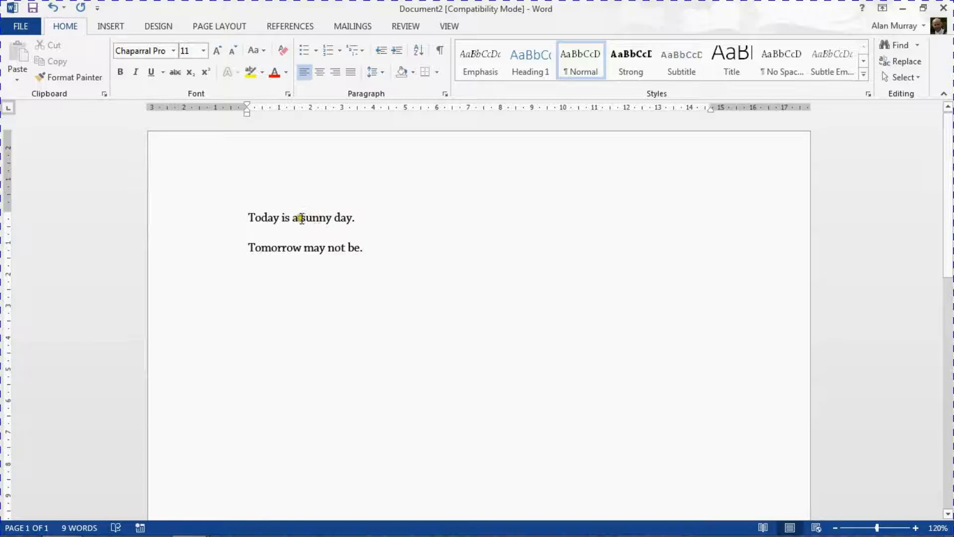
pyautogui.doubleClick(307, 218)
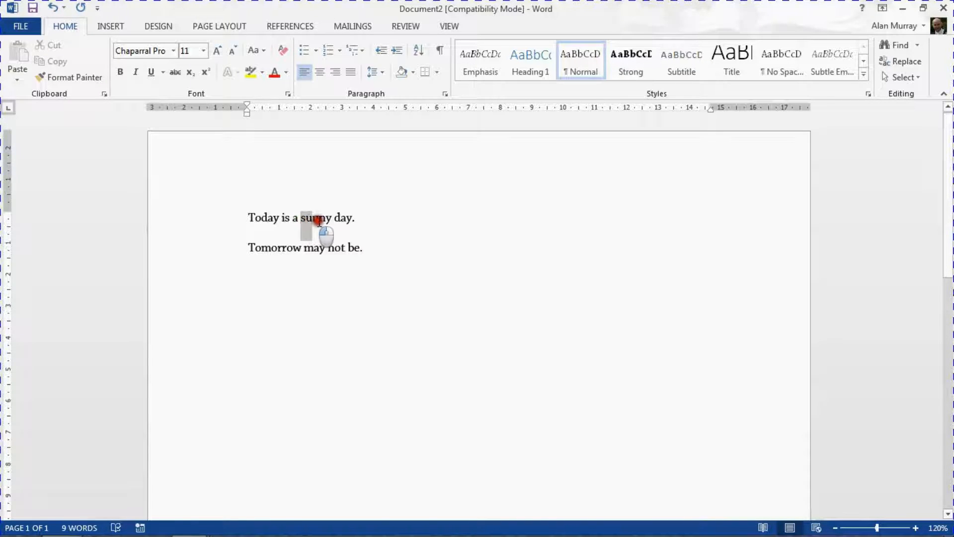
pyautogui.moveTo(299, 218); pyautogui.dragTo(353, 218)
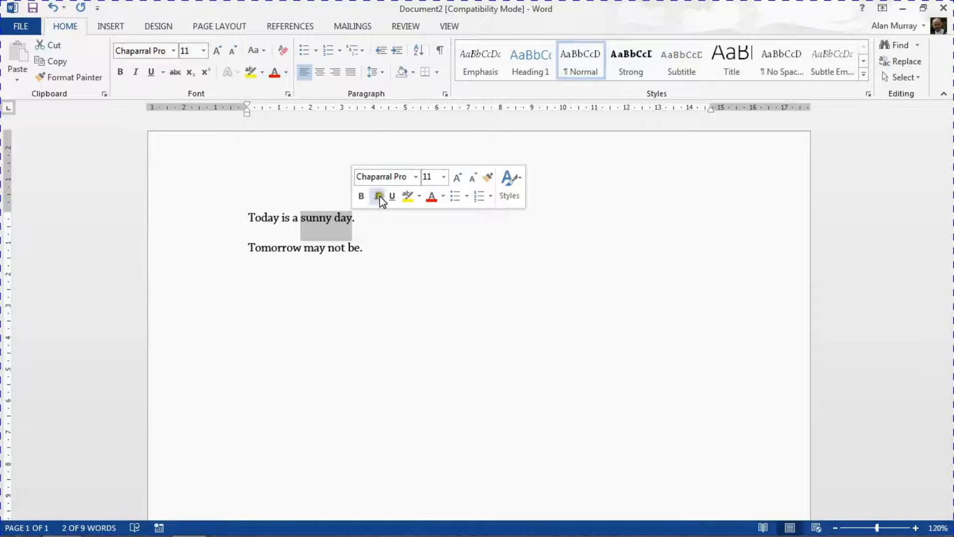
pyautogui.moveTo(476, 196)
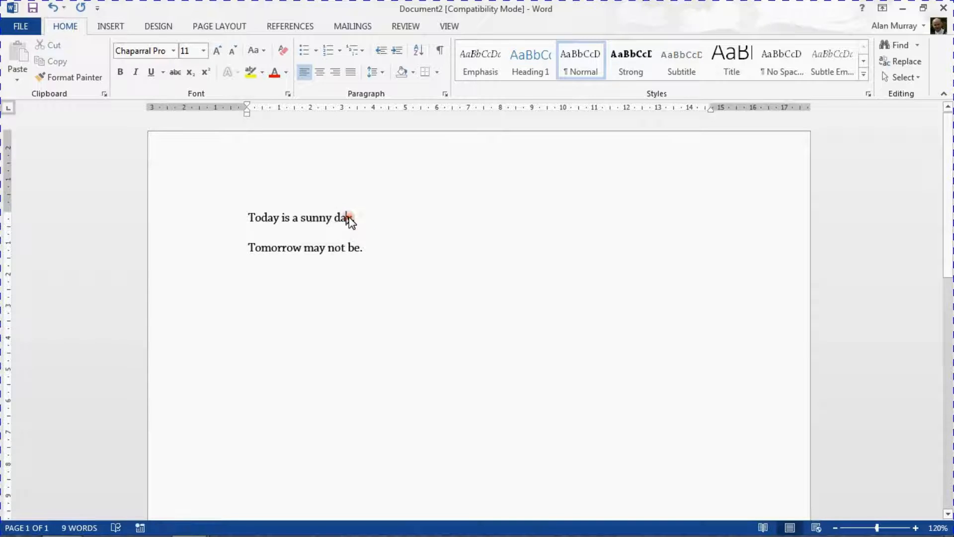
pyautogui.click(352, 218)
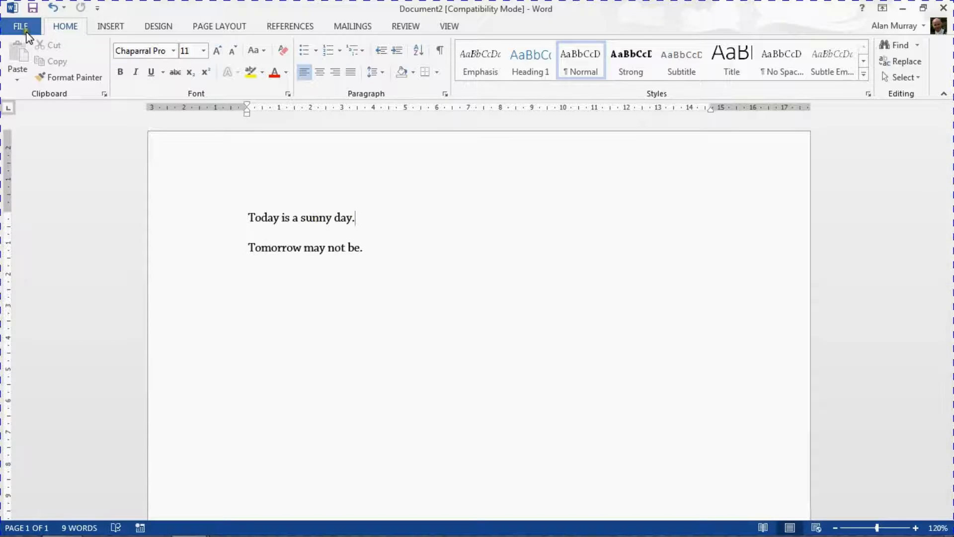
# - Untick Show Mini Toolbar on selection in Word Options and check by selecting "sunny day"
pyautogui.click(20, 26)
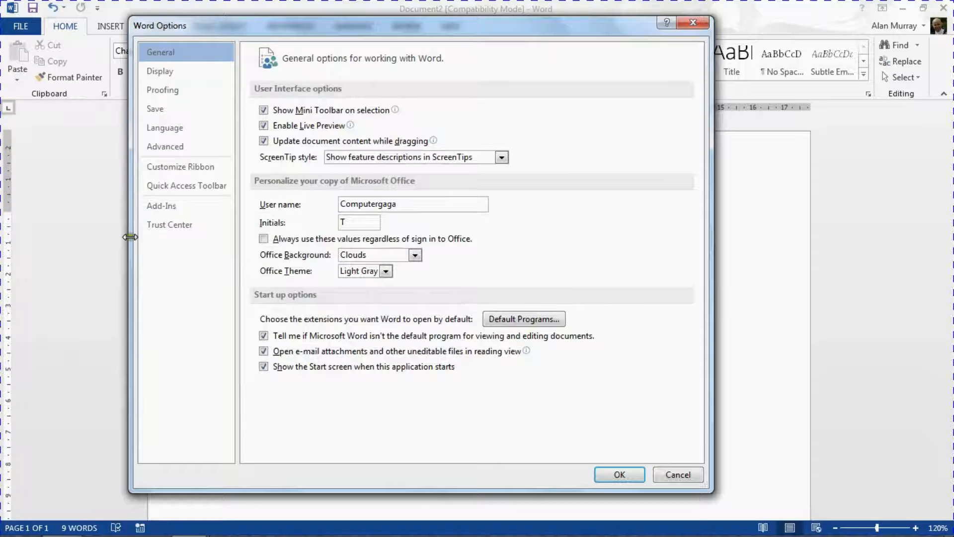
pyautogui.click(262, 109)
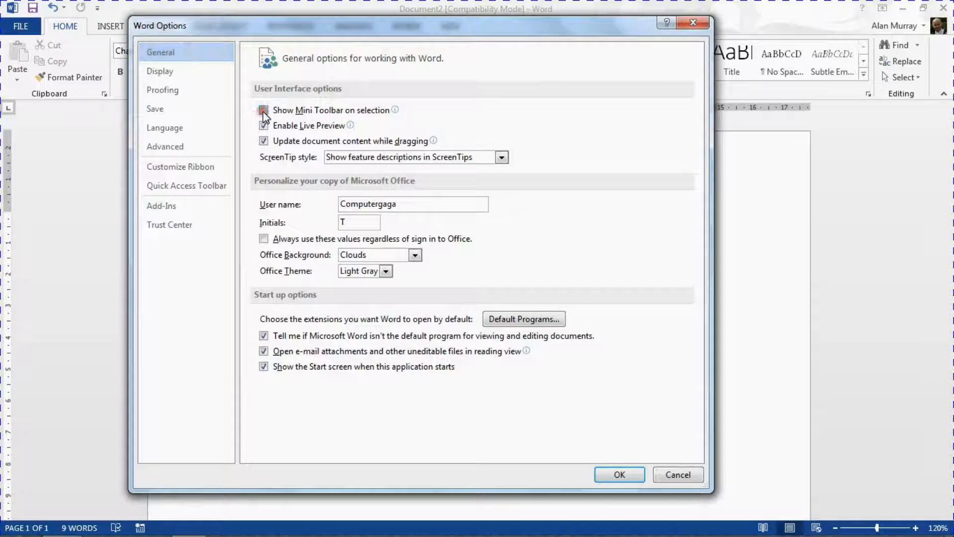
pyautogui.click(263, 111)
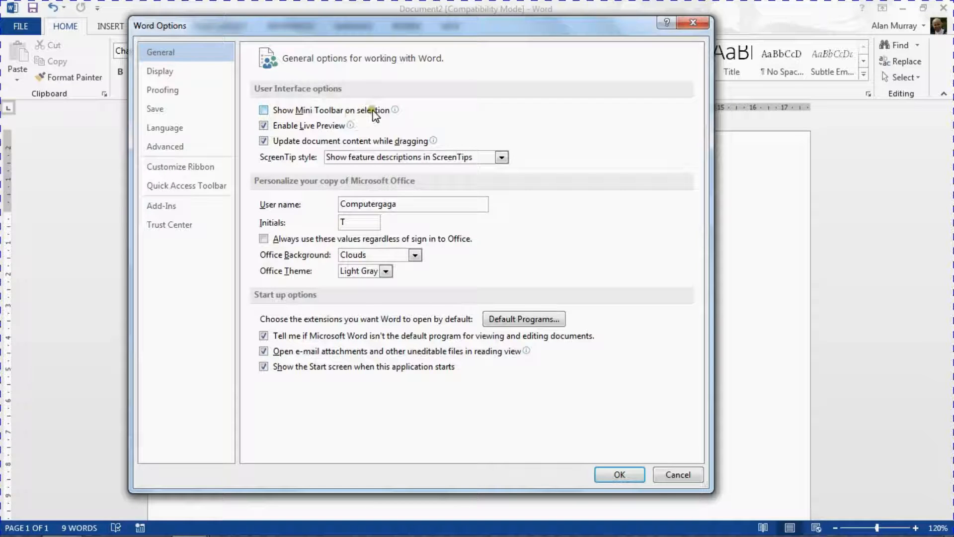
pyautogui.click(264, 110)
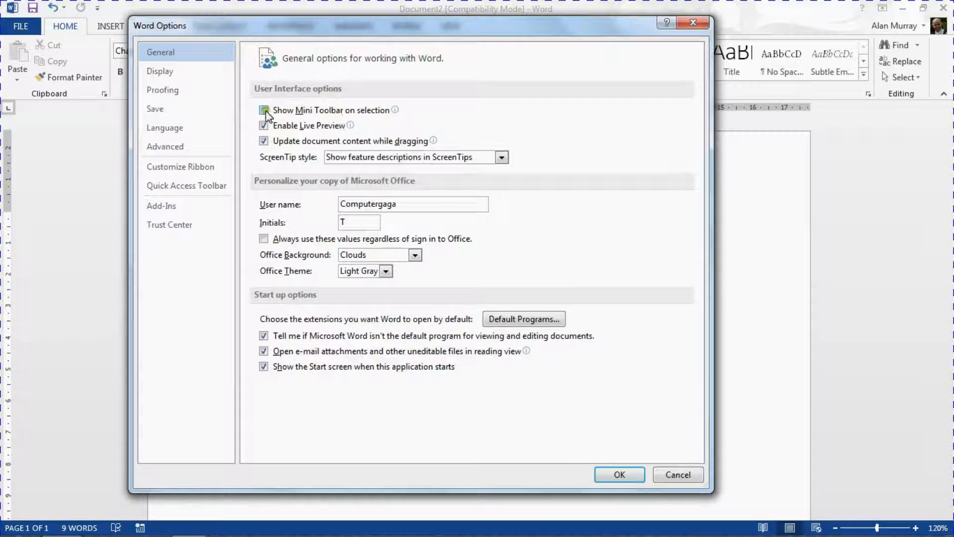
pyautogui.click(264, 110)
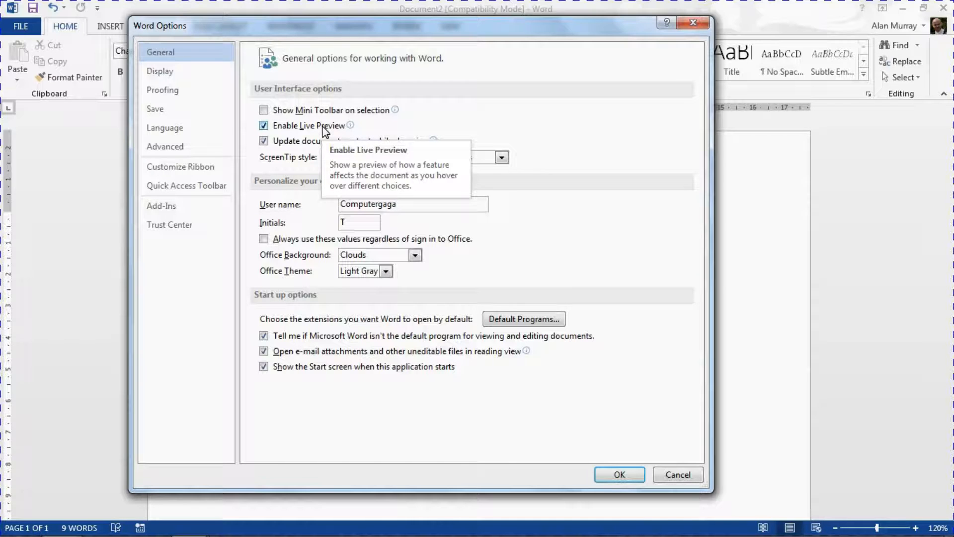
pyautogui.moveTo(296, 128)
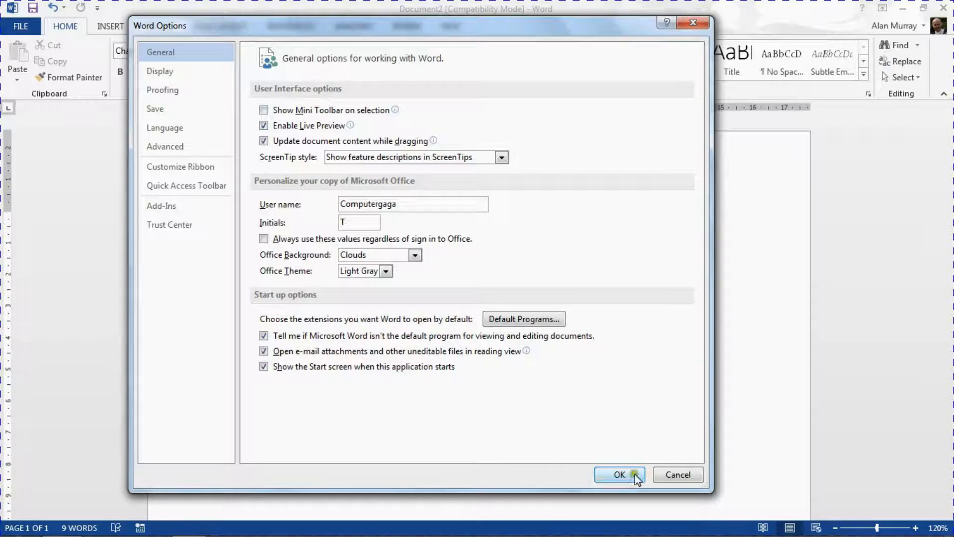
pyautogui.click(619, 475)
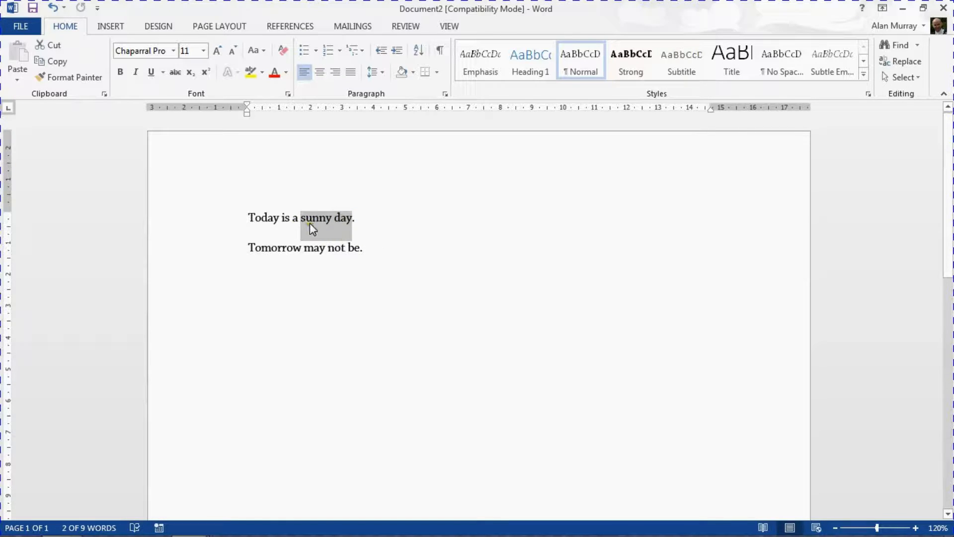
pyautogui.rightClick(312, 228)
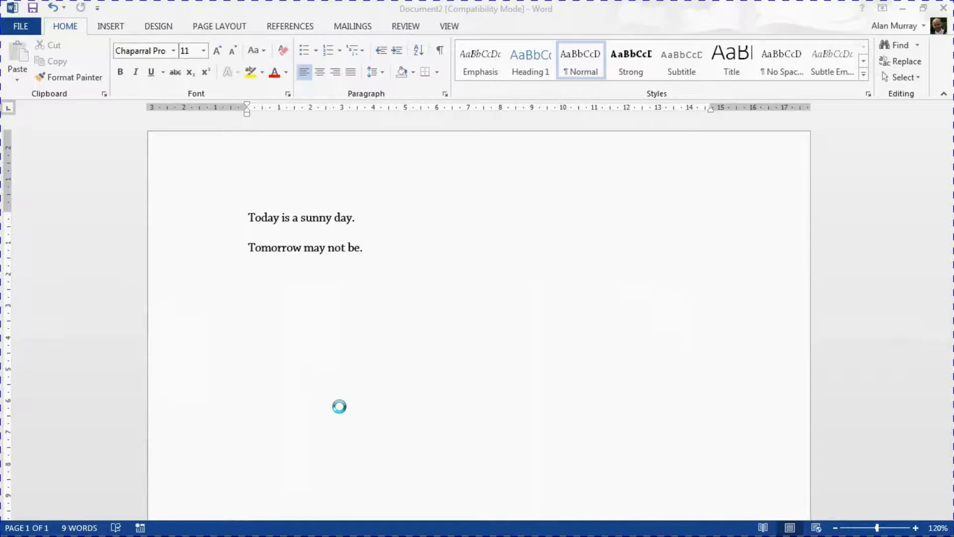
pyautogui.moveTo(140, 169)
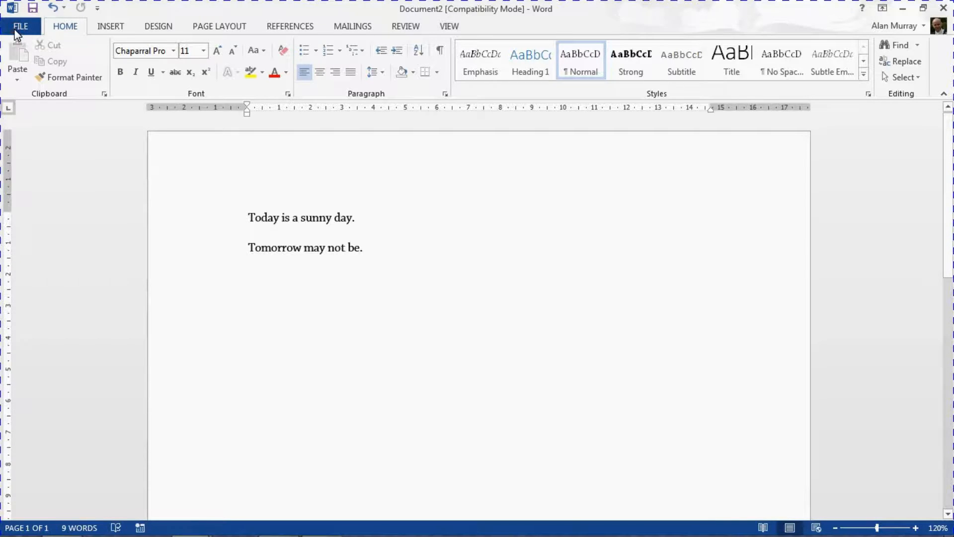
# - Bring up the AutoCorrect Options dialog from Word Options > Proofing
pyautogui.click(20, 26)
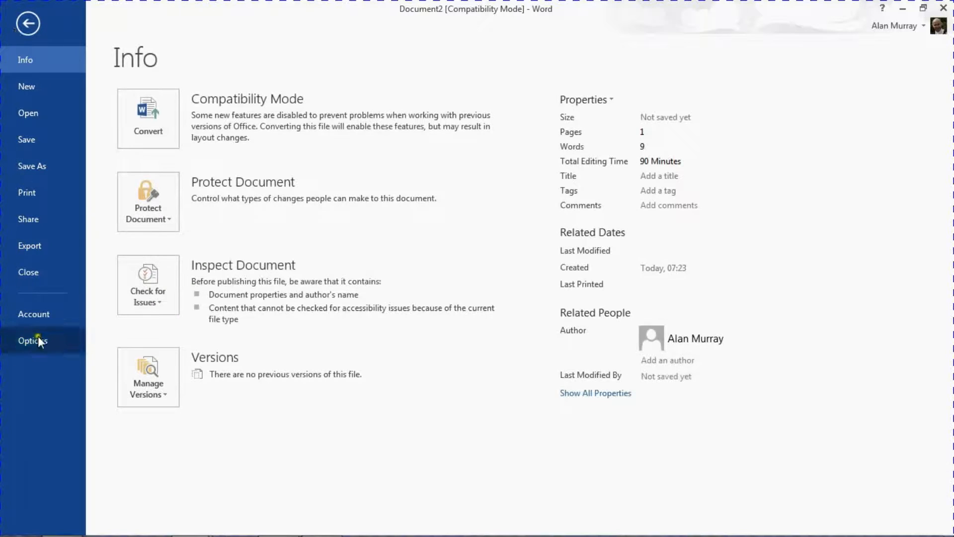
pyautogui.click(32, 340)
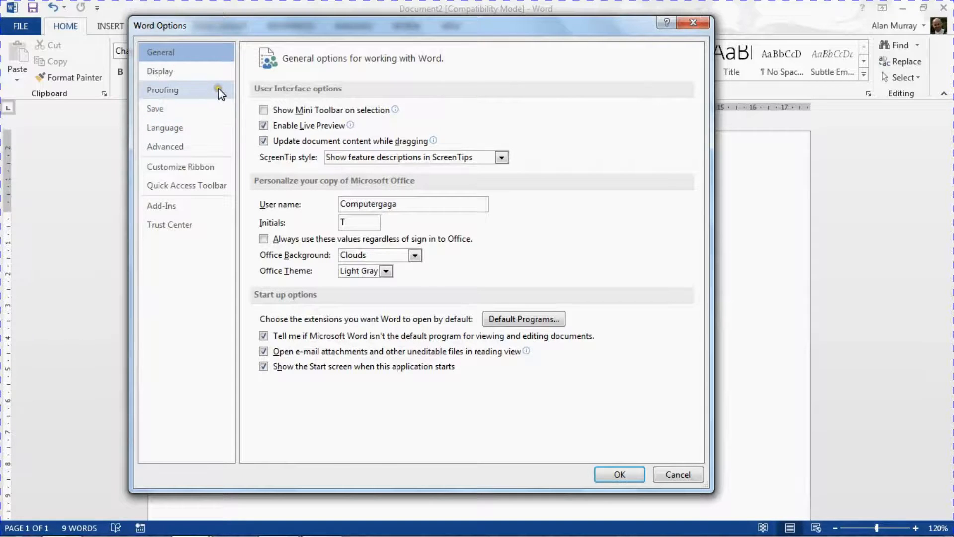
pyautogui.click(162, 90)
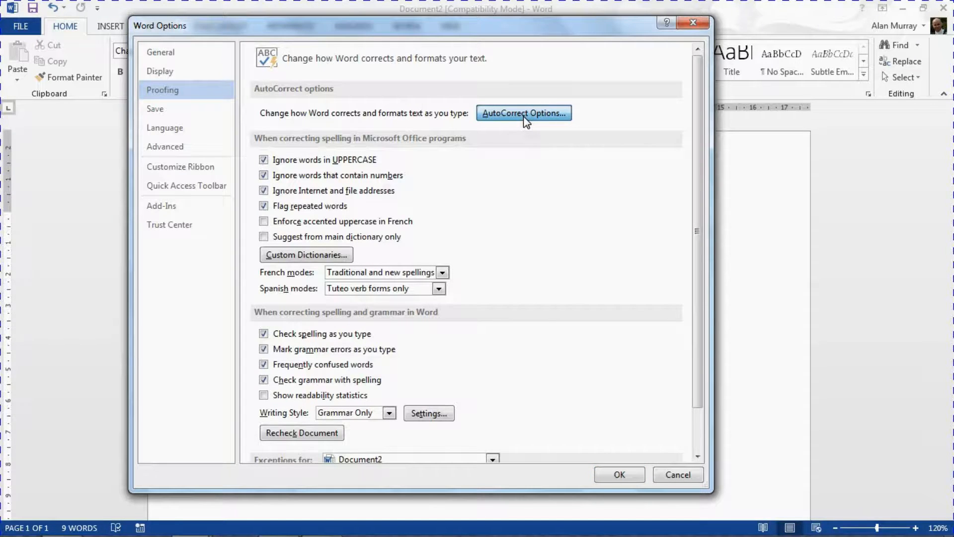
pyautogui.click(524, 112)
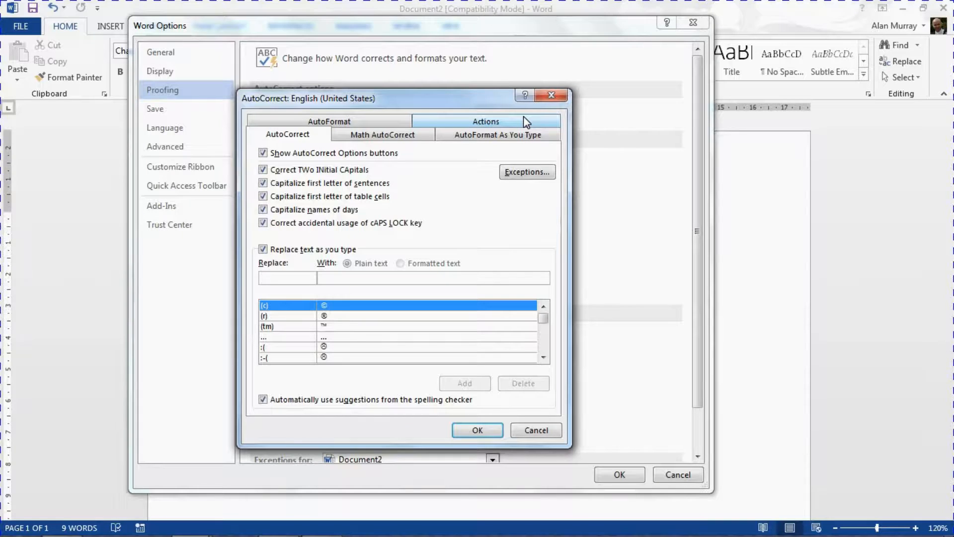
pyautogui.click(486, 122)
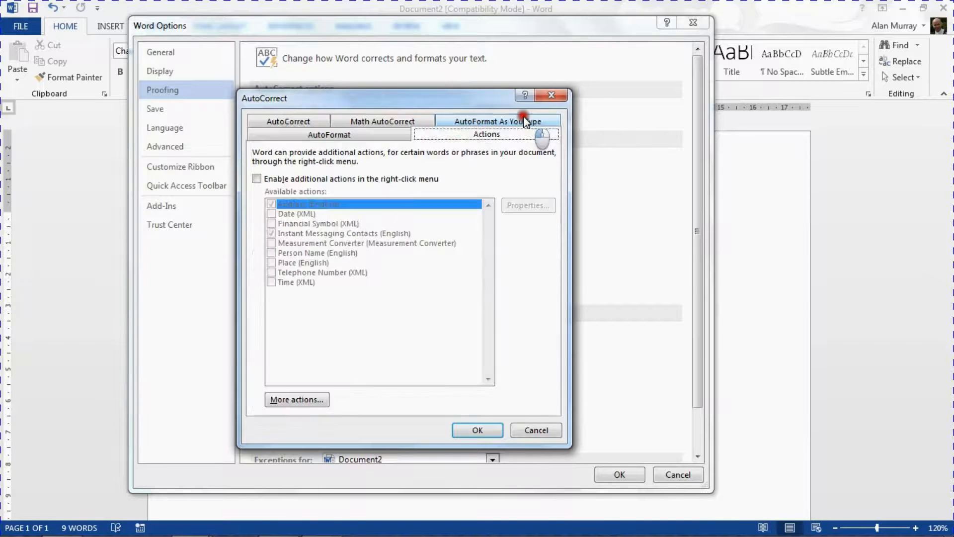
pyautogui.click(289, 121)
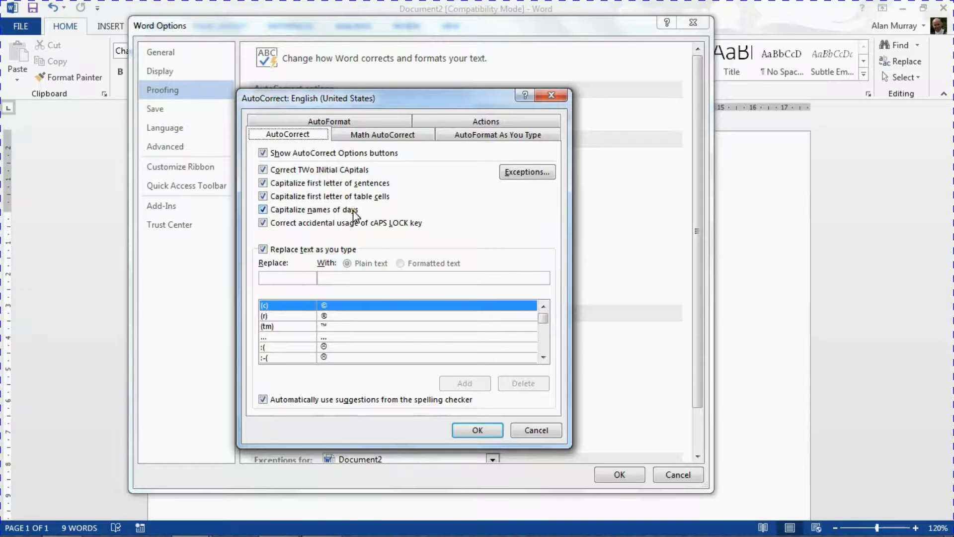
pyautogui.click(543, 321)
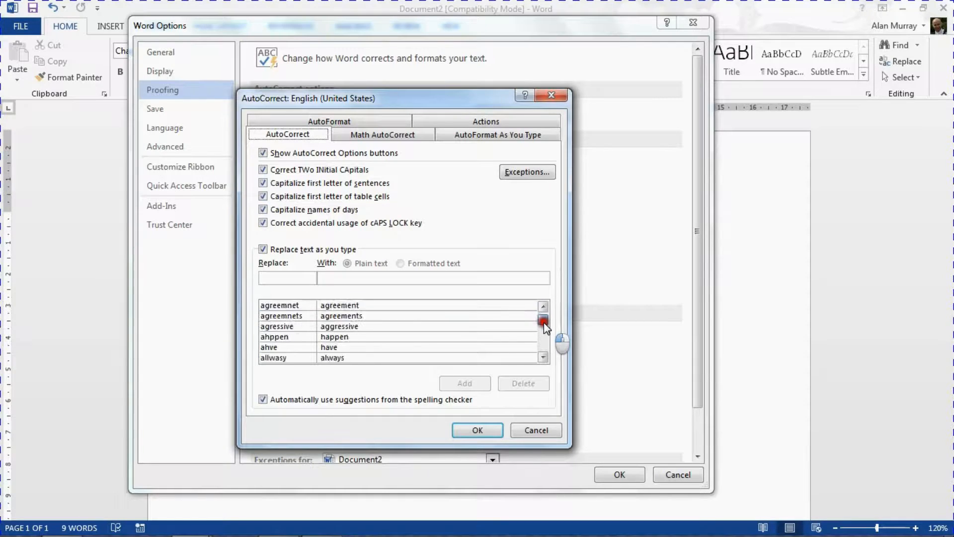
pyautogui.click(543, 327)
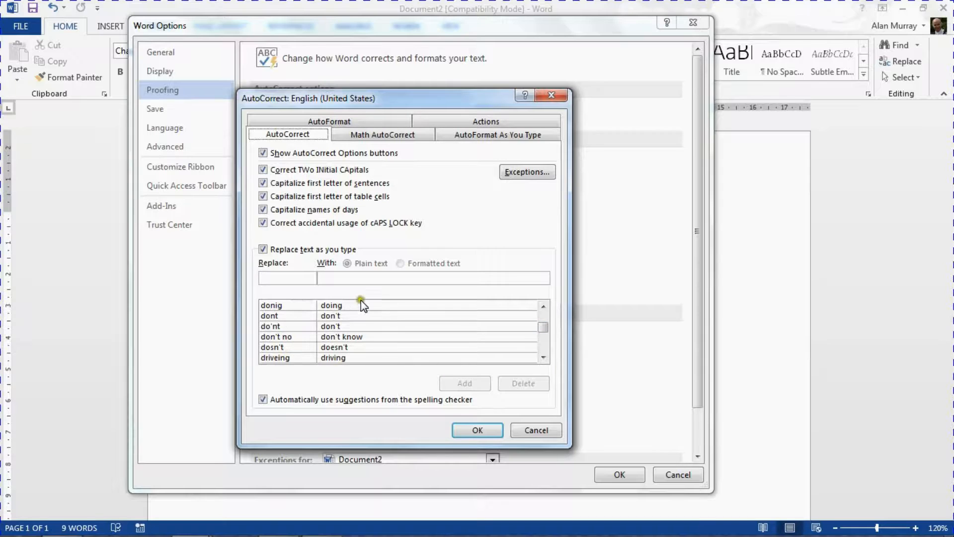
pyautogui.moveTo(437, 341)
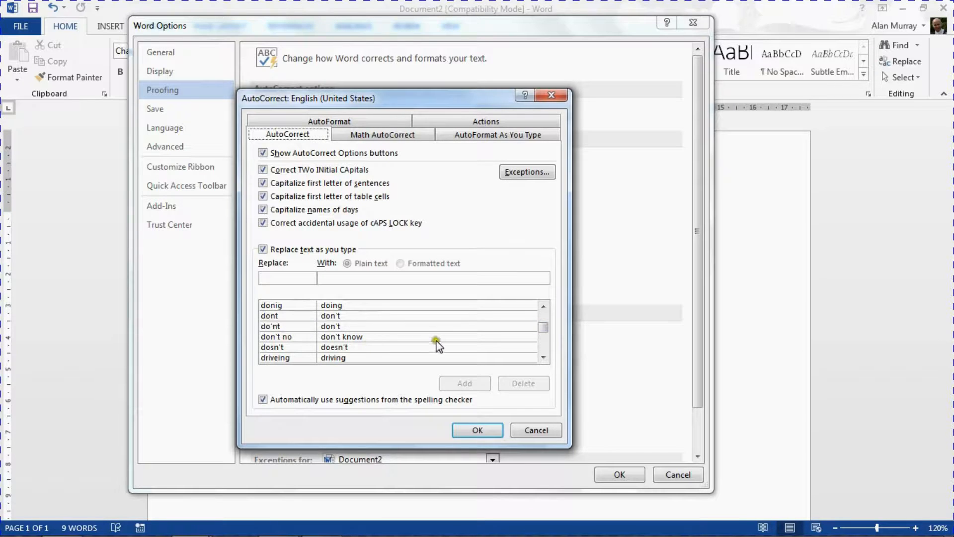
pyautogui.click(541, 308)
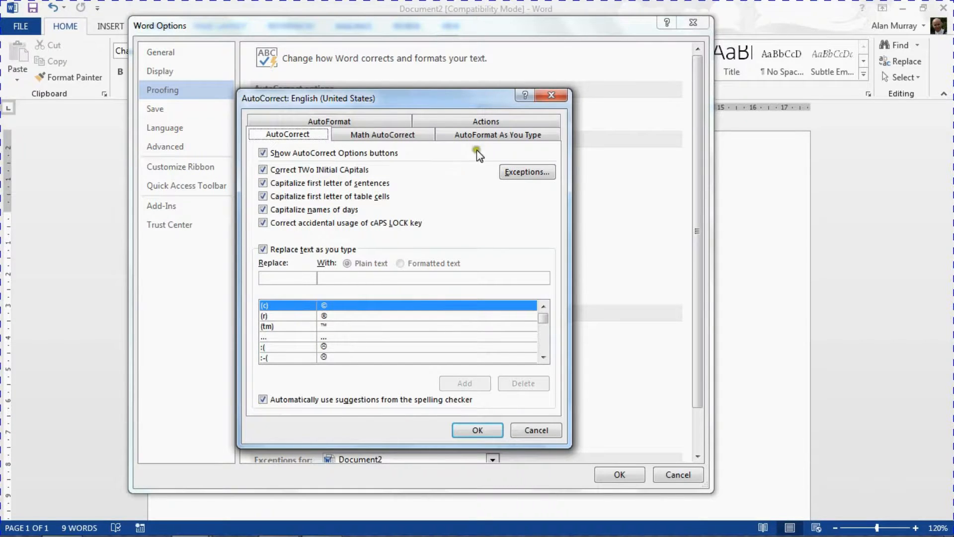
pyautogui.click(497, 134)
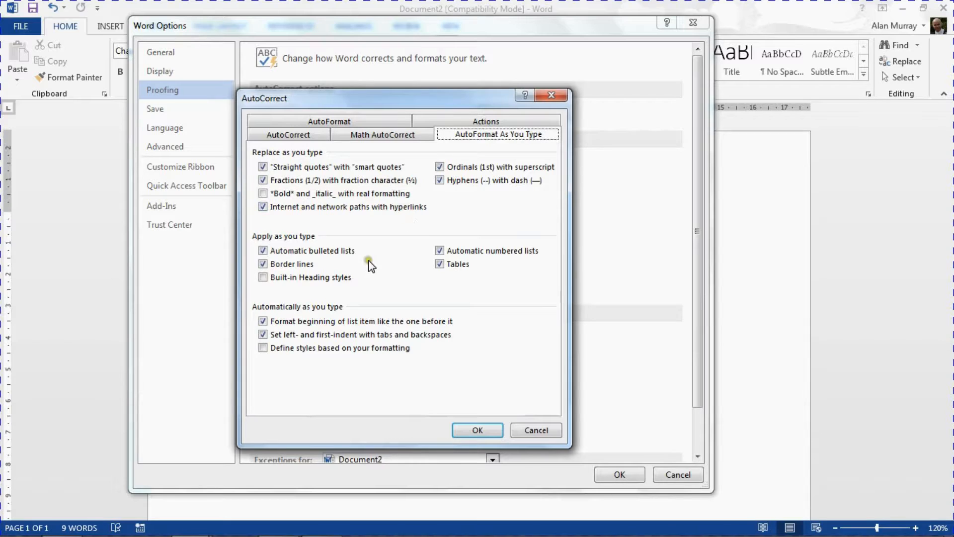
pyautogui.moveTo(371, 267)
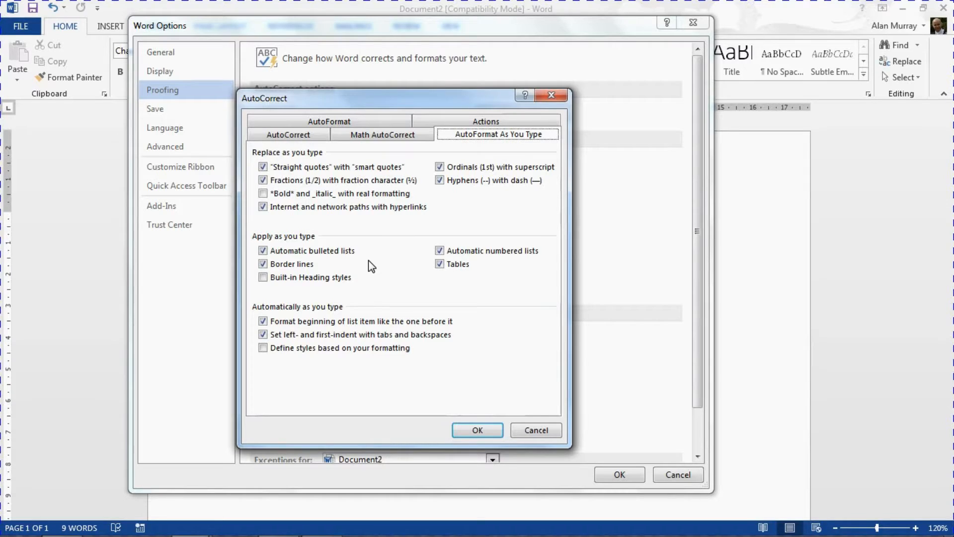
pyautogui.click(329, 121)
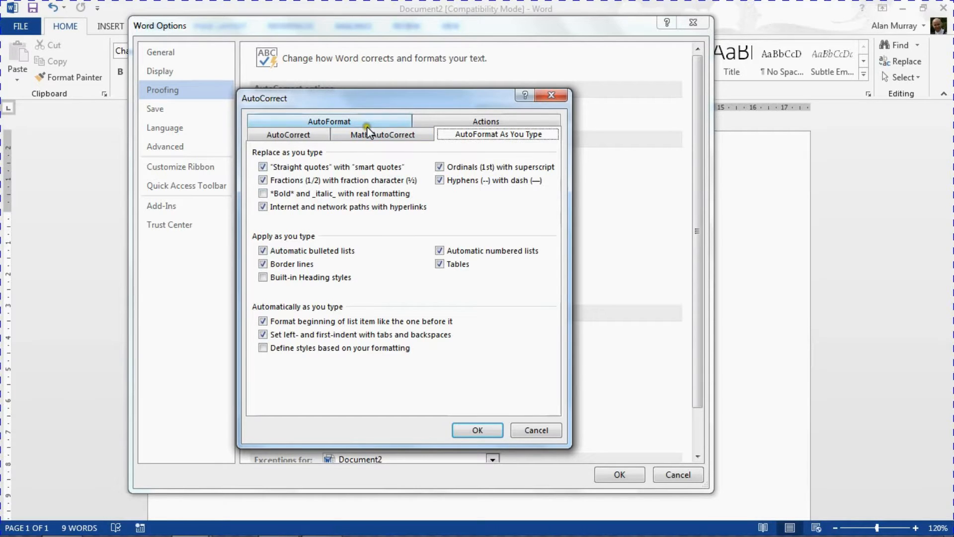
pyautogui.click(329, 134)
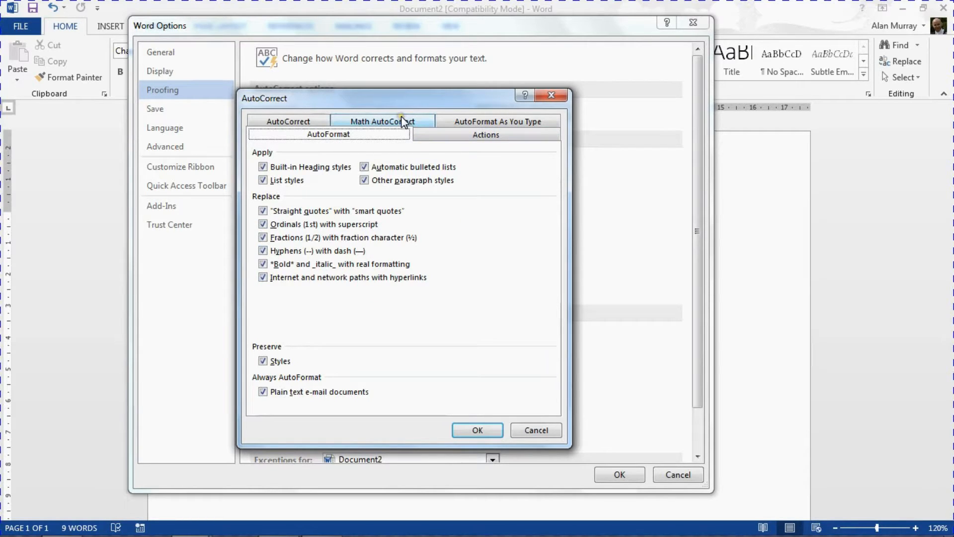
pyautogui.click(381, 121)
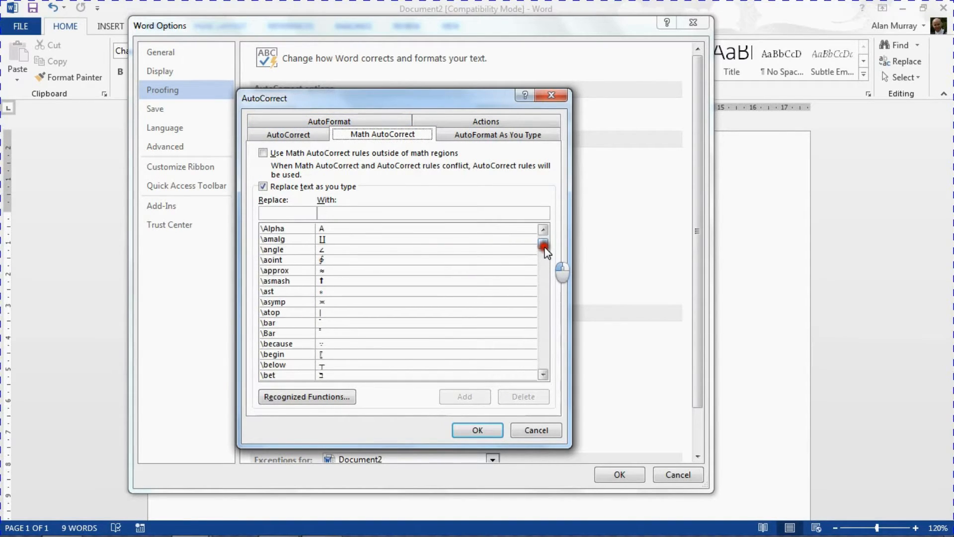
pyautogui.click(288, 135)
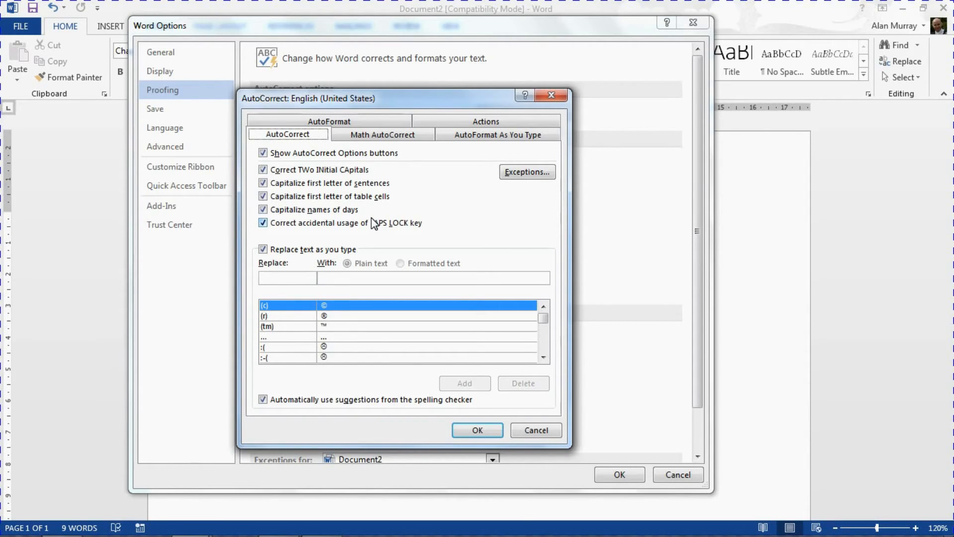
# - Confirm the AutoCorrect and Word Options dialogs and return to the two-line document
pyautogui.click(476, 426)
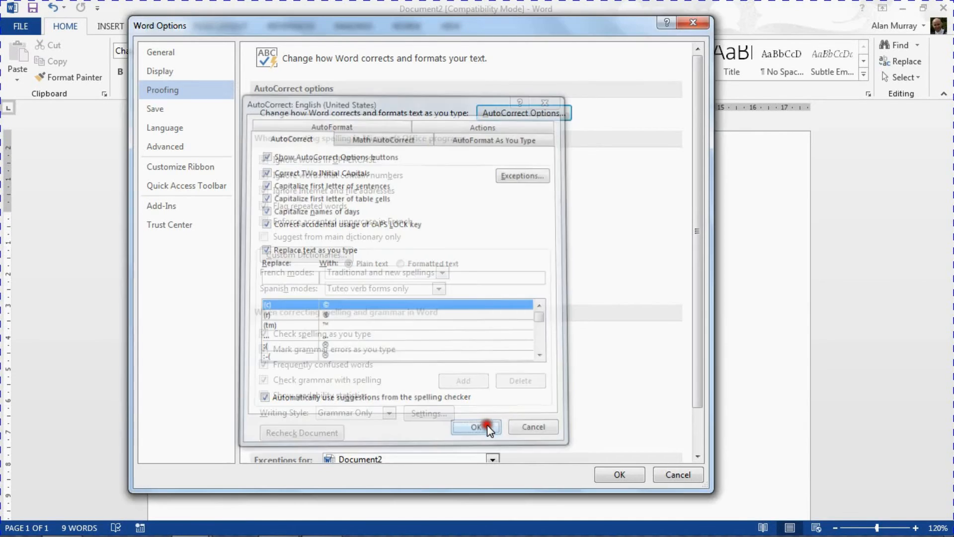
pyautogui.click(476, 426)
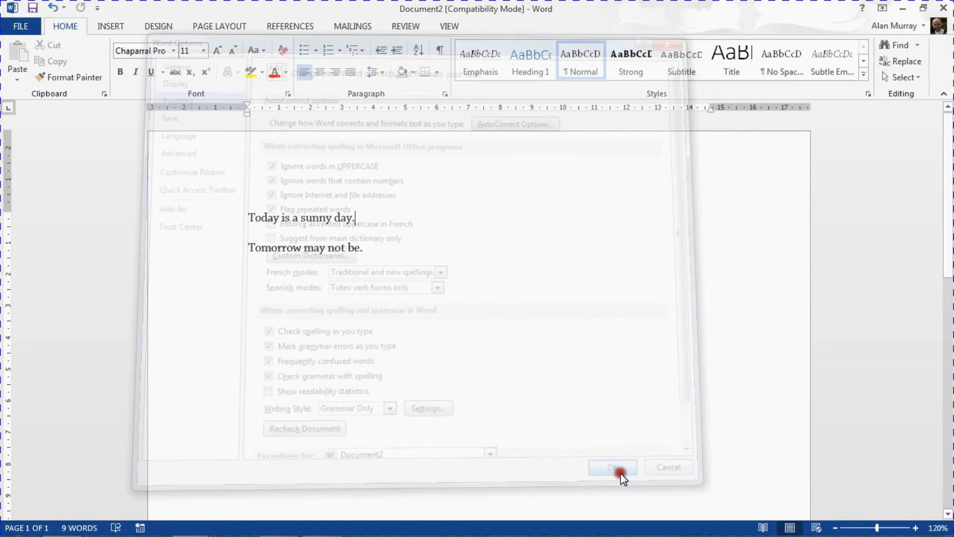
pyautogui.click(612, 467)
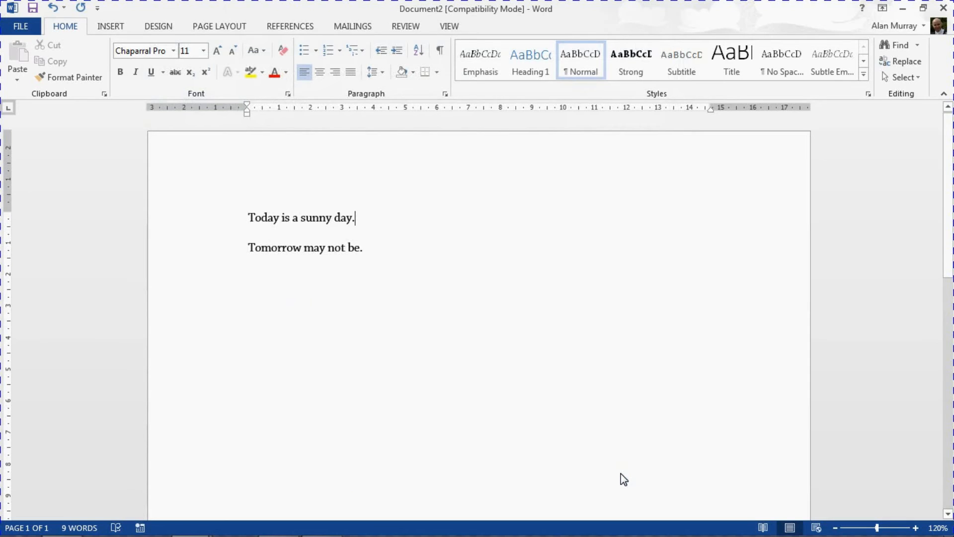